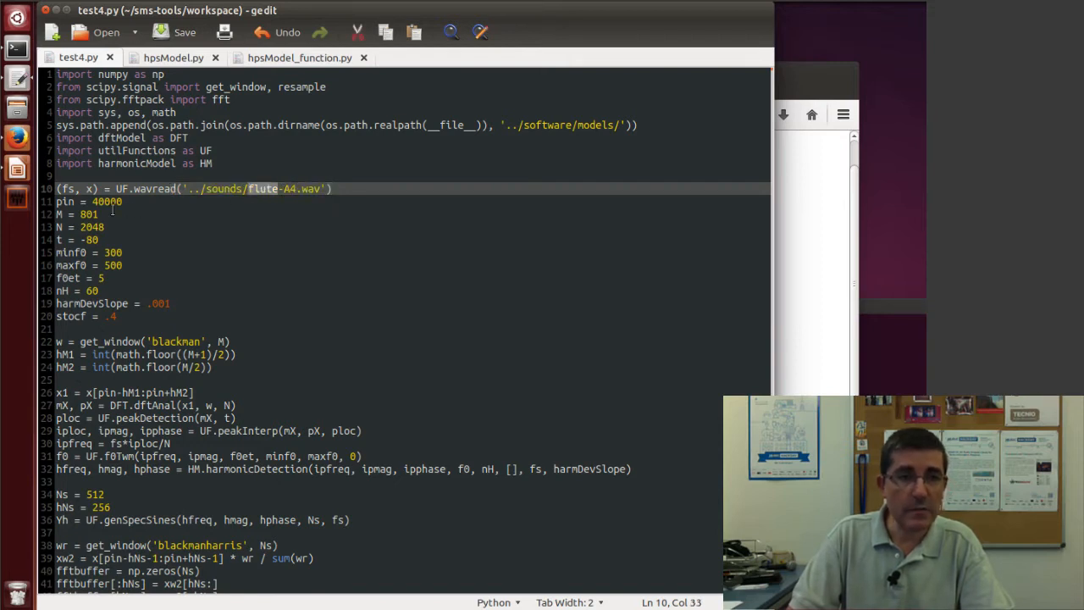
{"action": "mouse_move", "coordinate": [383, 444]}
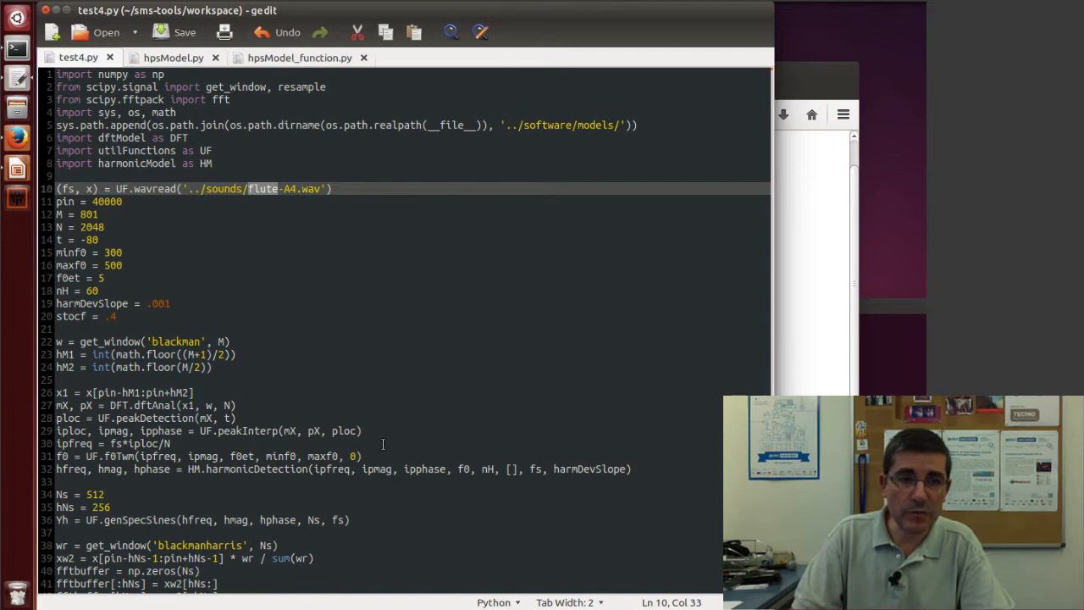
{"action": "mouse_move", "coordinate": [188, 342]}
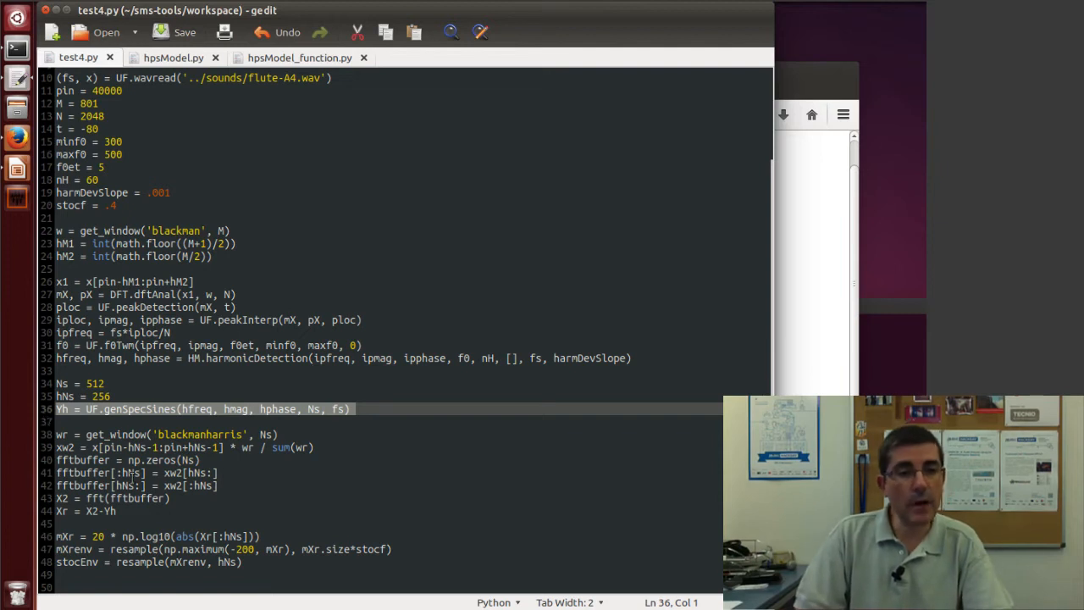
{"action": "mouse_move", "coordinate": [93, 429]}
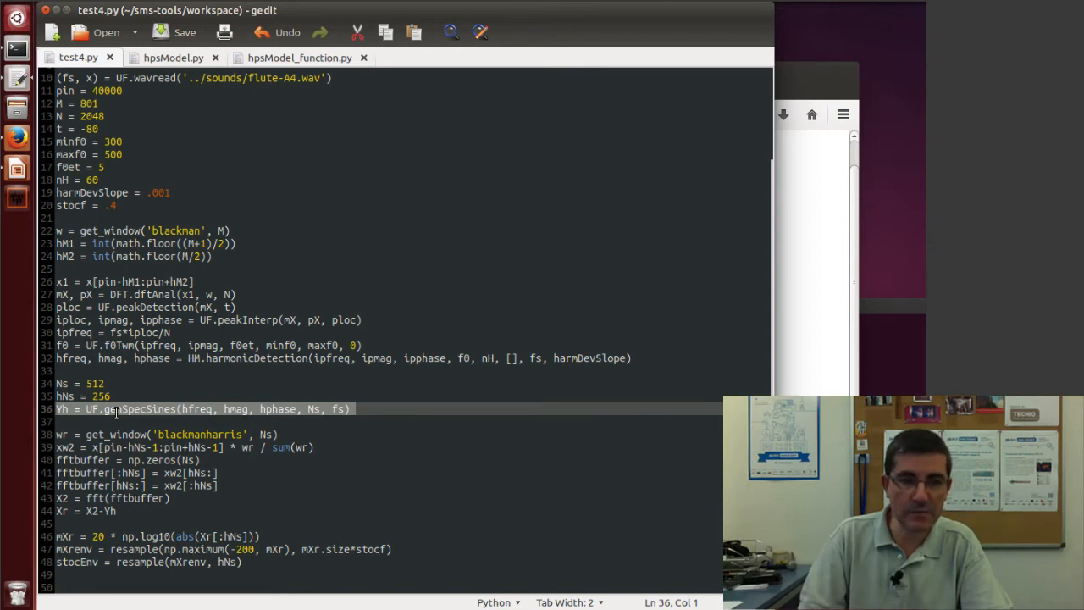
Step: Highlight genSpecSines and mXr, then review the scipy.signal.resample docs' num parameter
{"action": "double_click", "coordinate": [199, 433]}
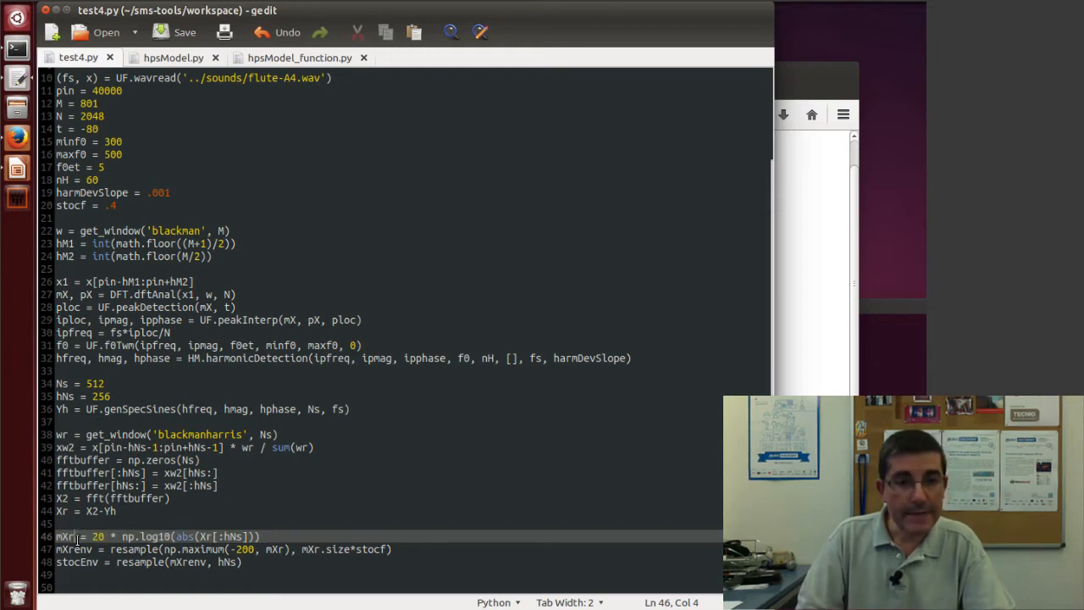
{"action": "double_click", "coordinate": [129, 549]}
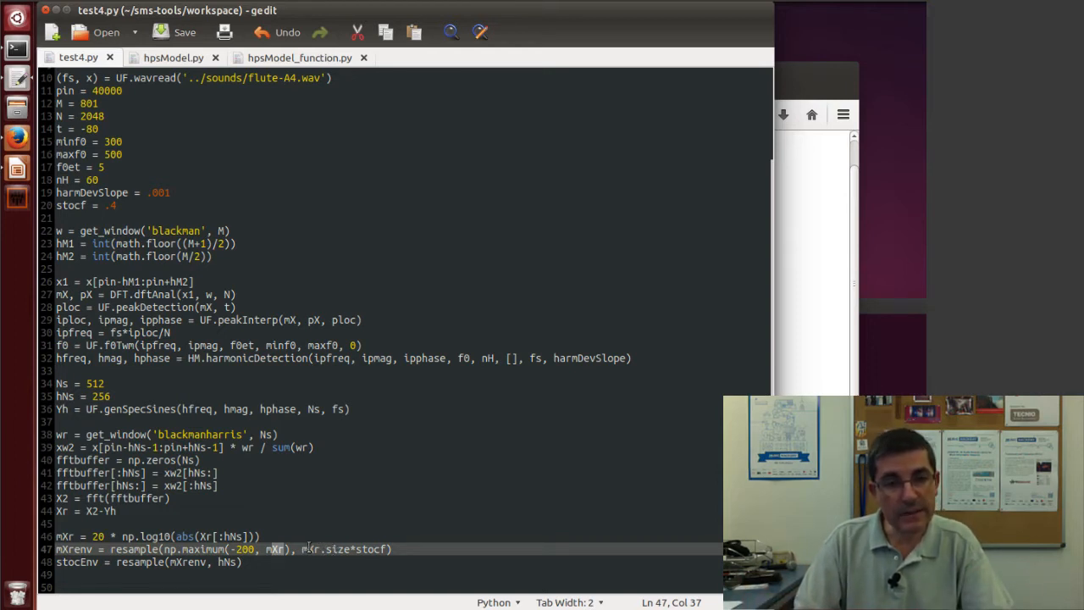
{"action": "mouse_move", "coordinate": [328, 550]}
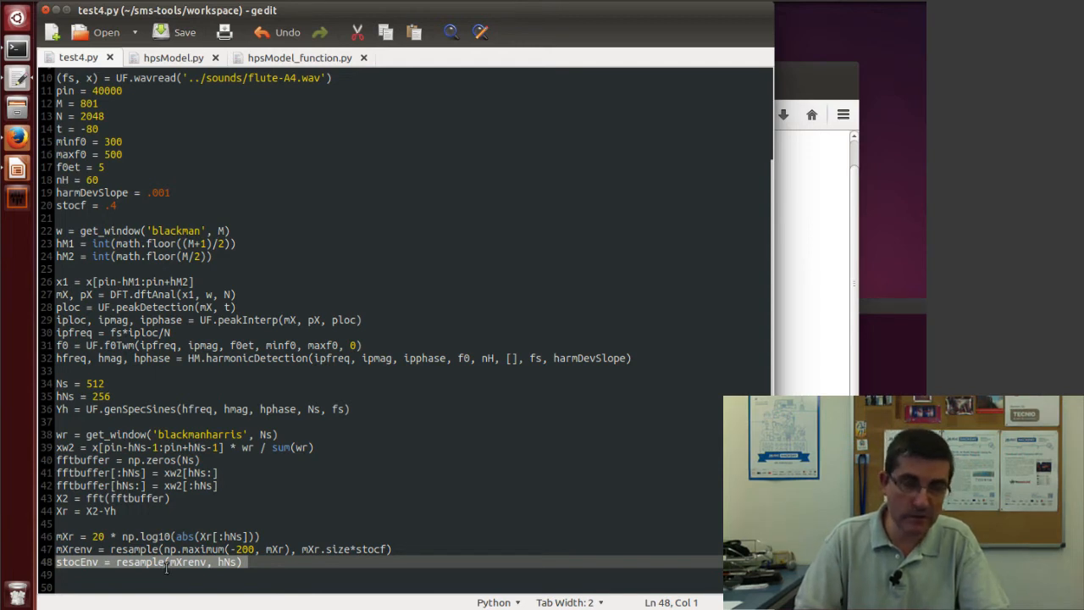
{"action": "mouse_move", "coordinate": [133, 564]}
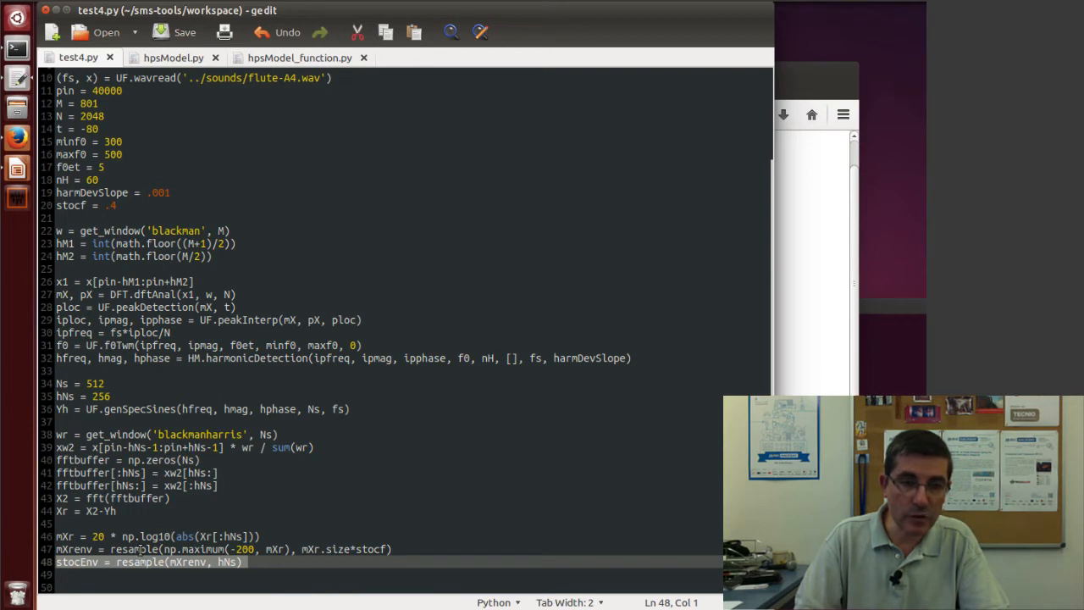
{"action": "mouse_move", "coordinate": [149, 574]}
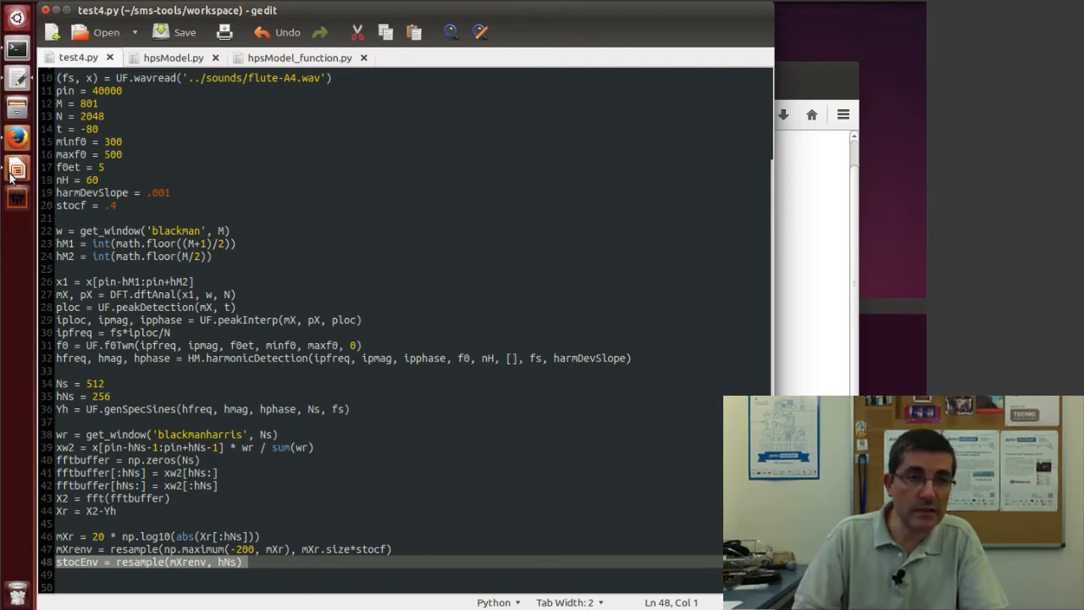
{"action": "mouse_move", "coordinate": [13, 135]}
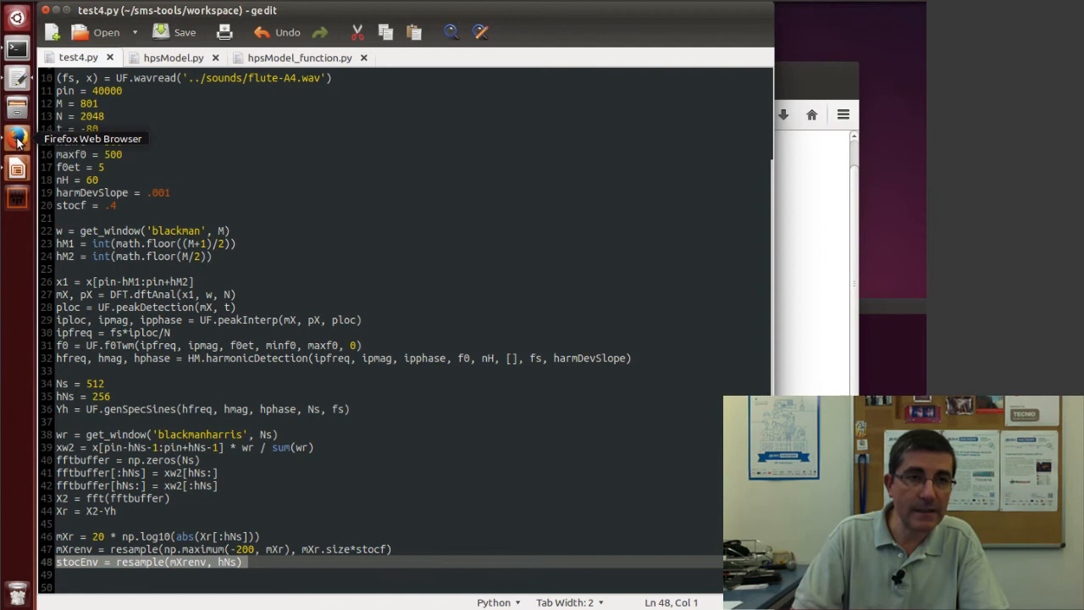
{"action": "left_click", "coordinate": [15, 137]}
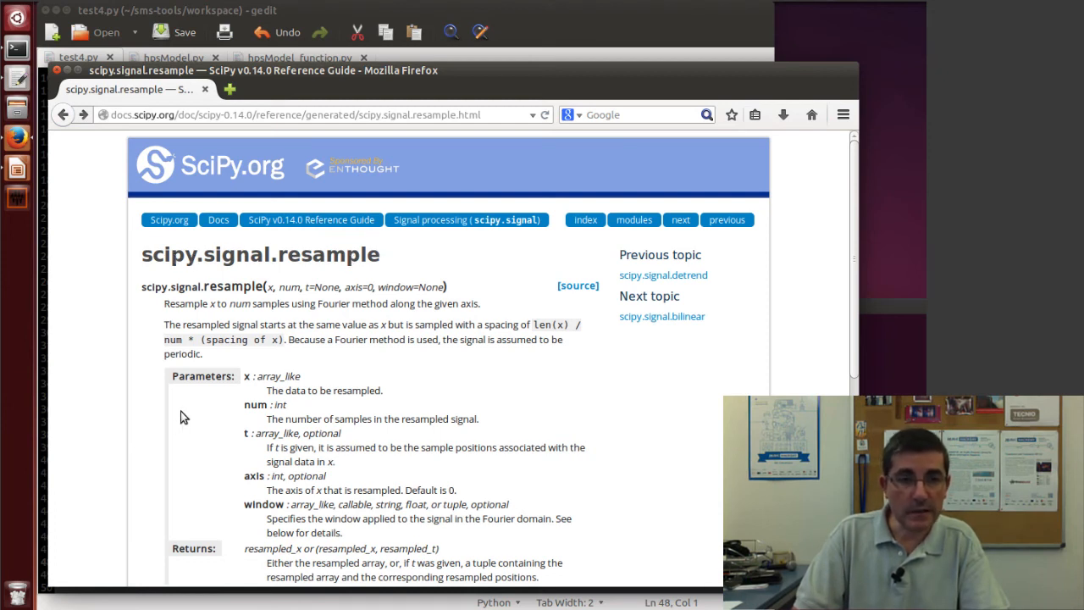
{"action": "scroll", "scroll_direction": "down", "scroll_amount": 3}
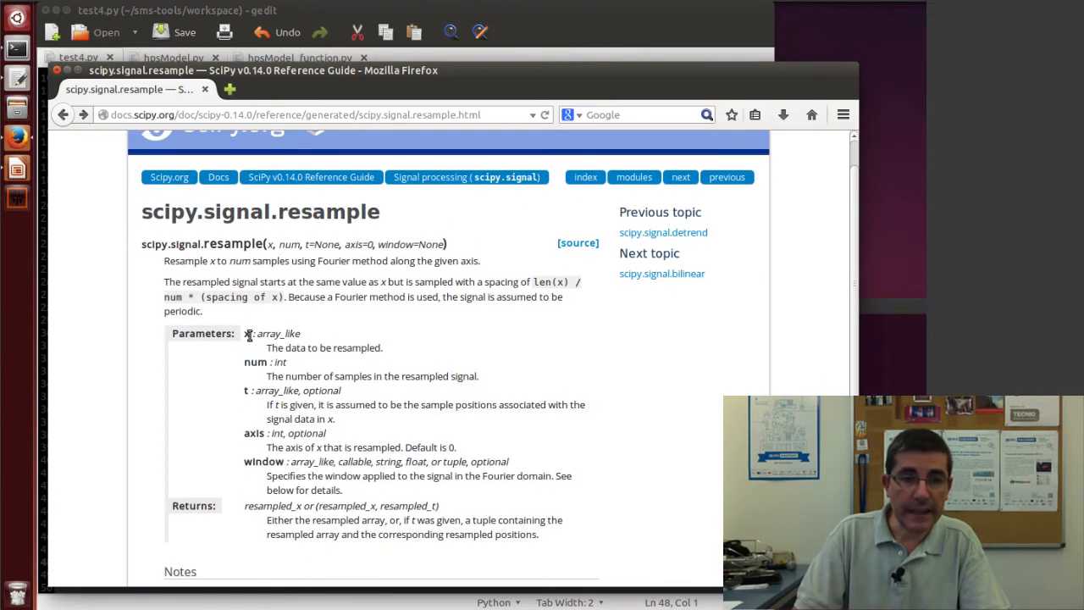
{"action": "mouse_move", "coordinate": [295, 369]}
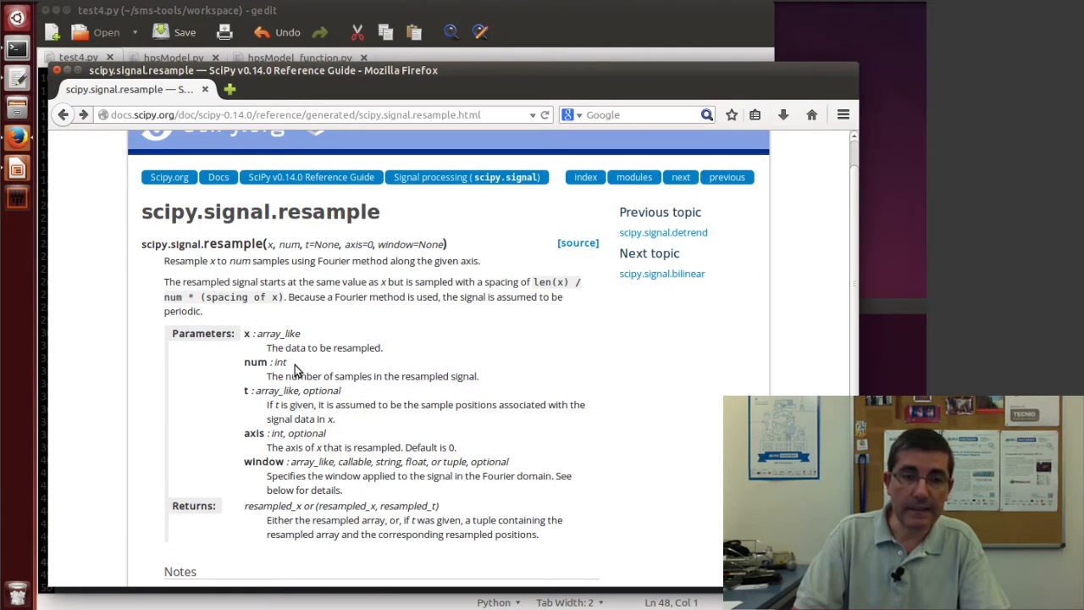
{"action": "double_click", "coordinate": [255, 362]}
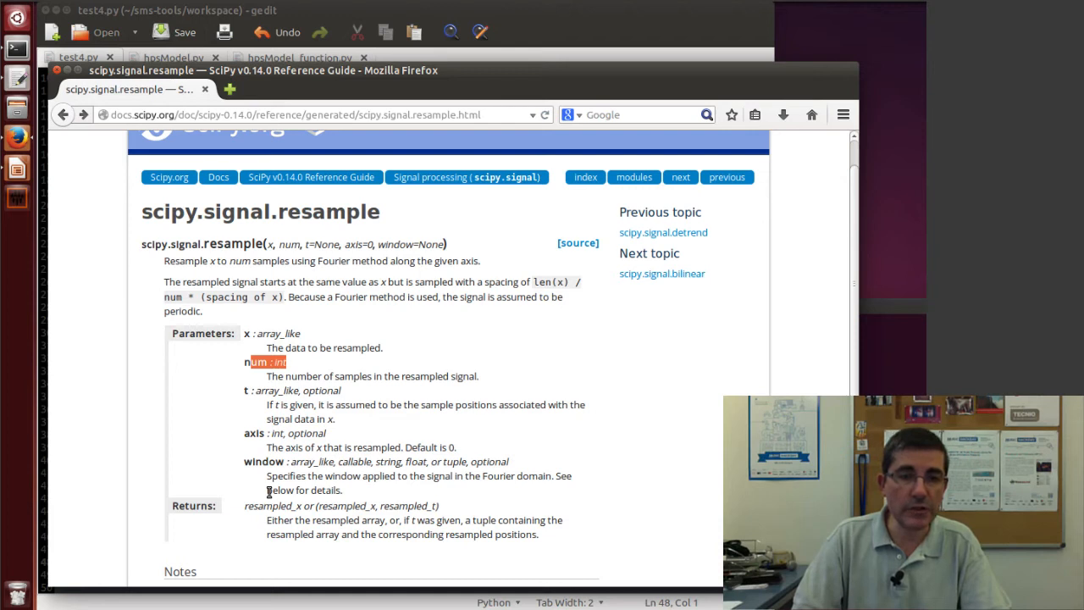
{"action": "mouse_move", "coordinate": [285, 475]}
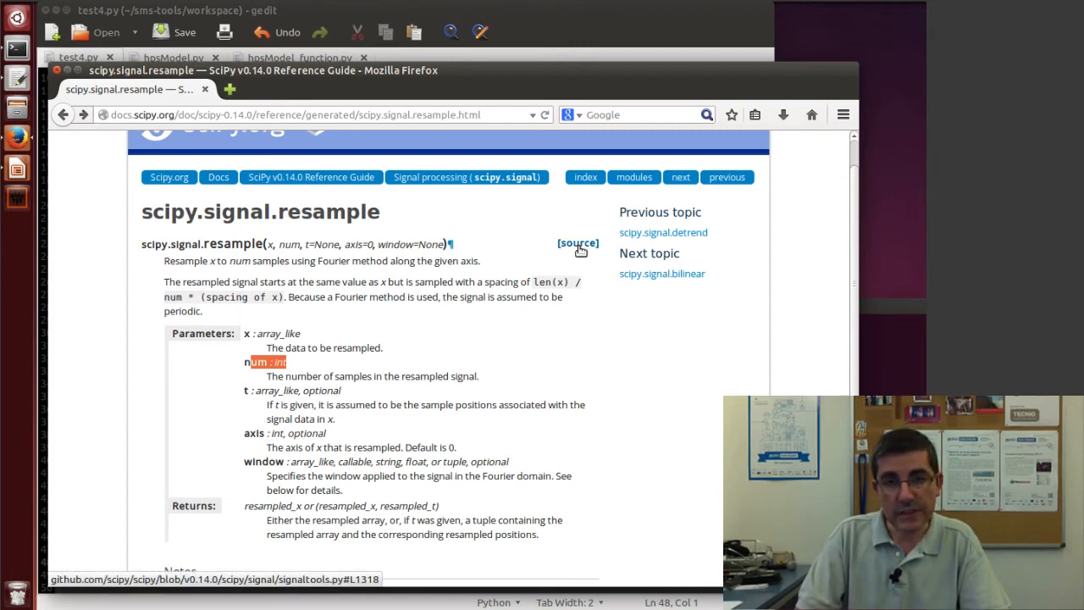
Step: Open the resample source code on GitHub and scroll down through it
{"action": "left_click", "coordinate": [576, 244]}
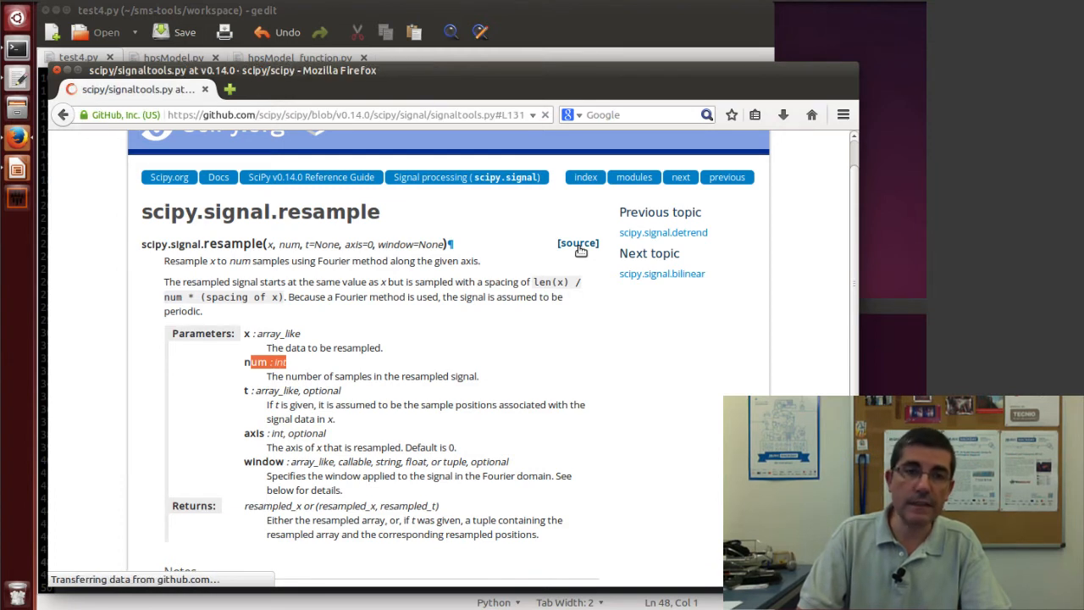
{"action": "left_click", "coordinate": [577, 244]}
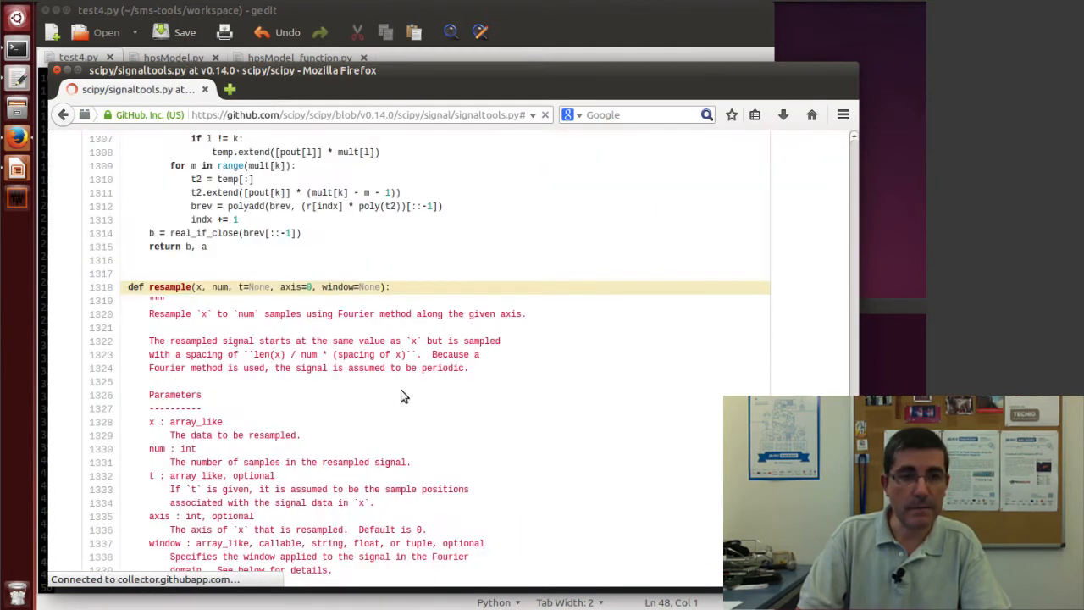
{"action": "scroll", "scroll_direction": "down", "scroll_amount": 3}
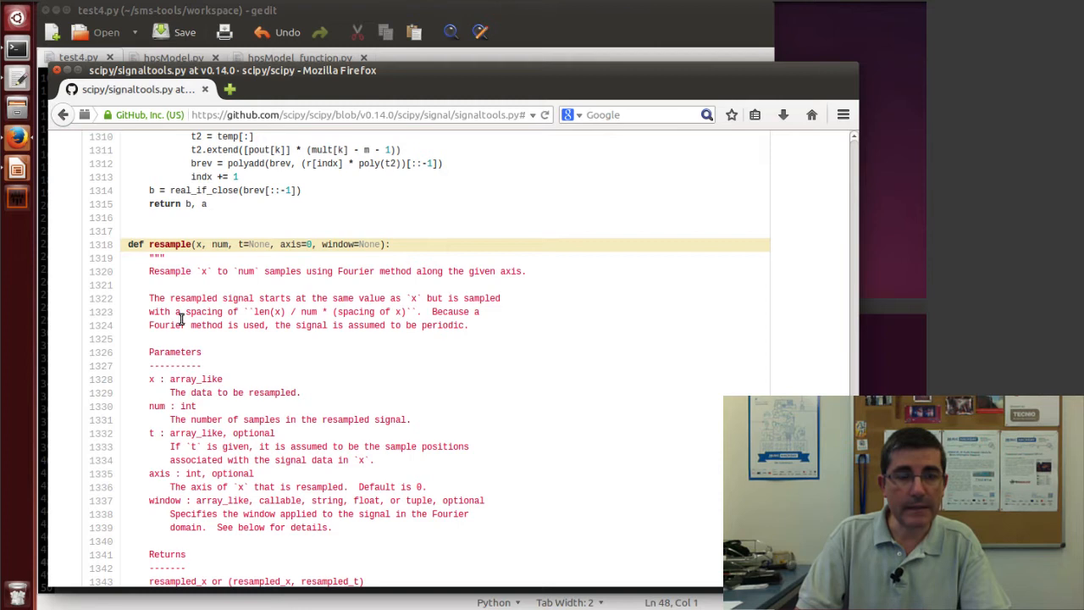
{"action": "mouse_move", "coordinate": [215, 312]}
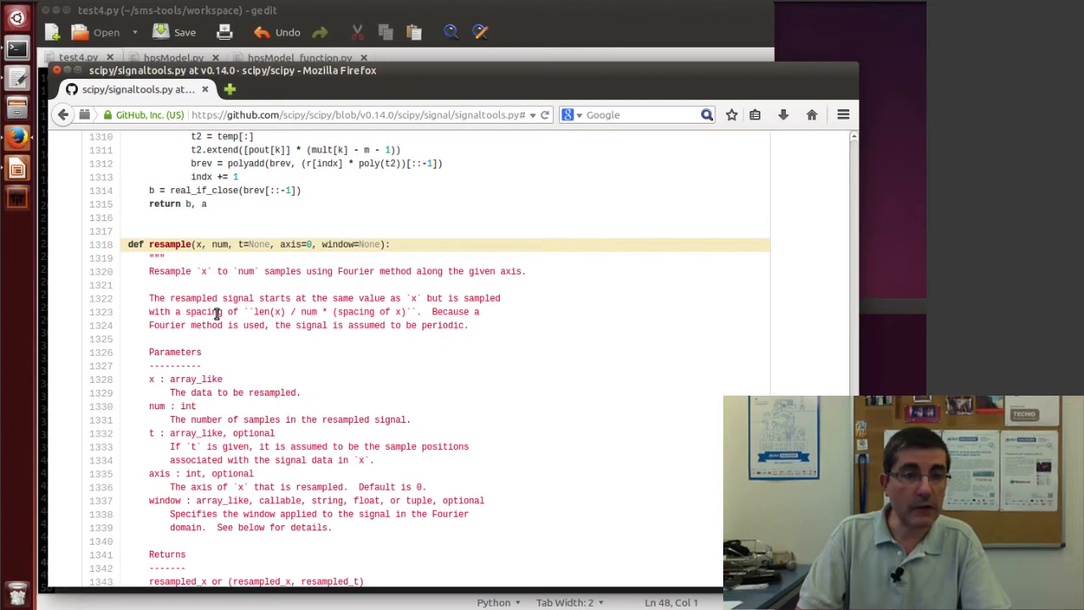
{"action": "scroll", "scroll_direction": "down", "scroll_amount": 3}
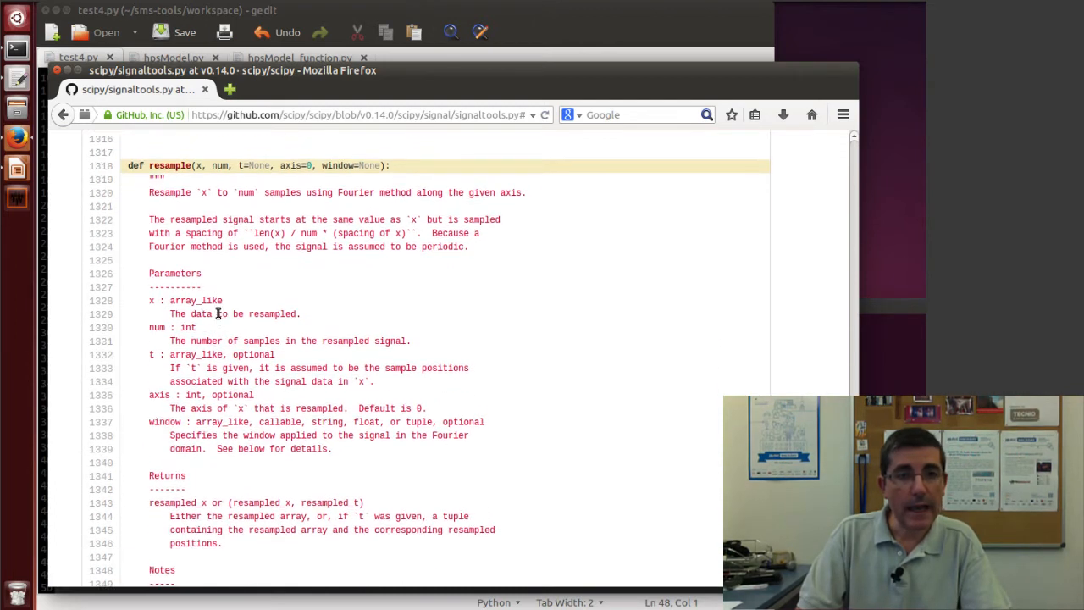
{"action": "scroll", "scroll_direction": "down", "scroll_amount": 3}
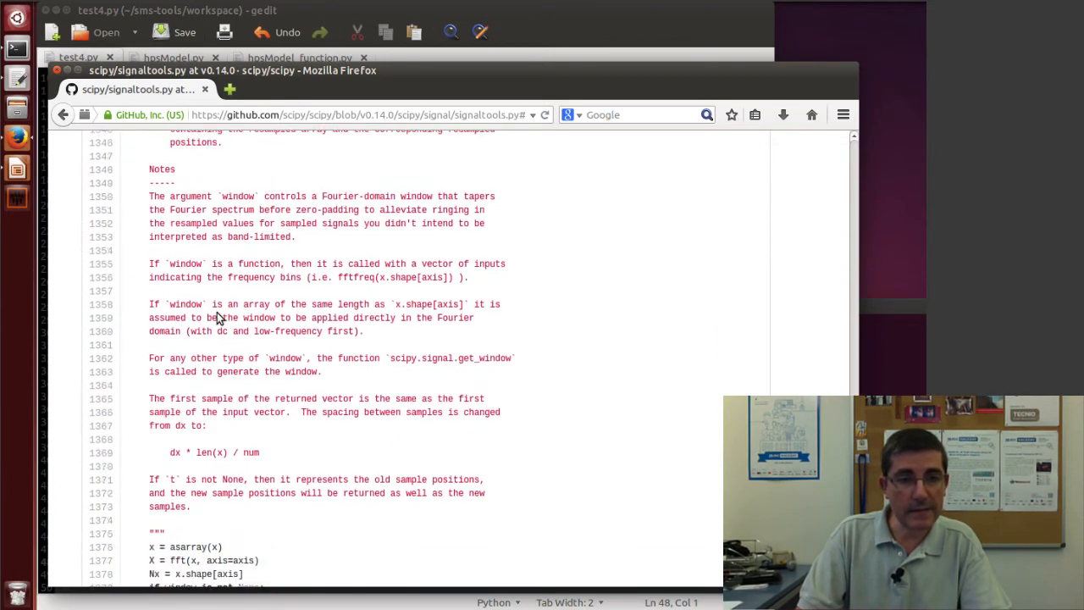
{"action": "scroll", "scroll_direction": "down", "scroll_amount": 3}
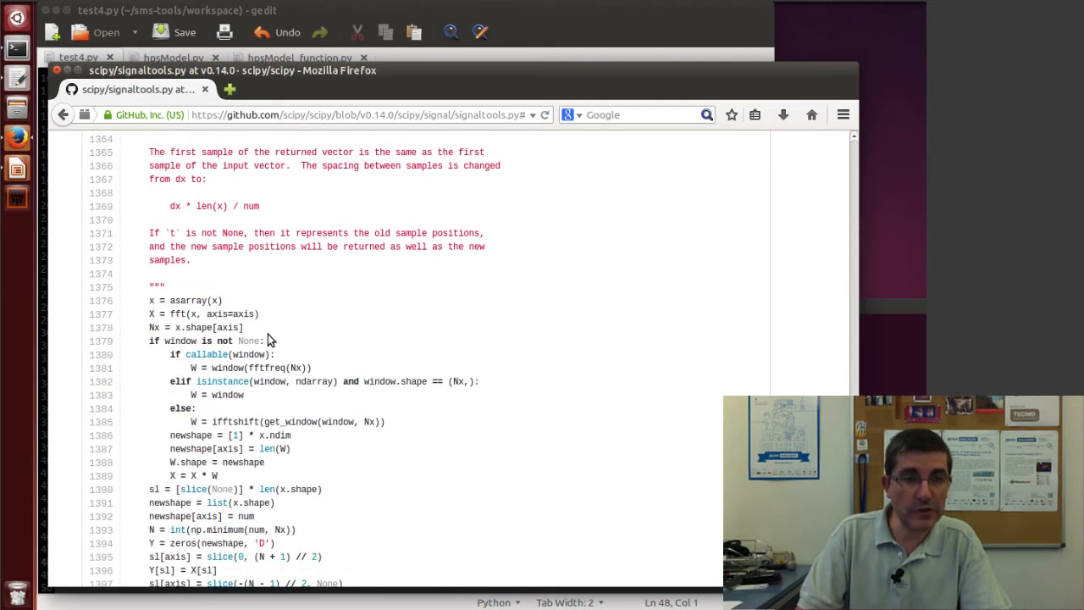
{"action": "mouse_move", "coordinate": [261, 317]}
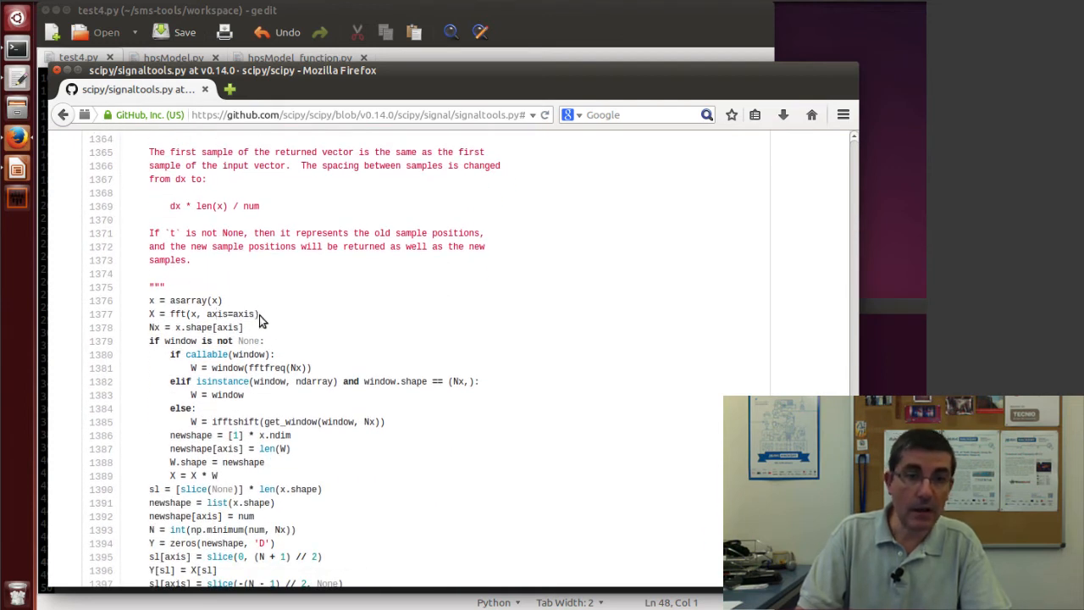
Step: Highlight the line computing the FFT of x and read on to the return
{"action": "double_click", "coordinate": [203, 315]}
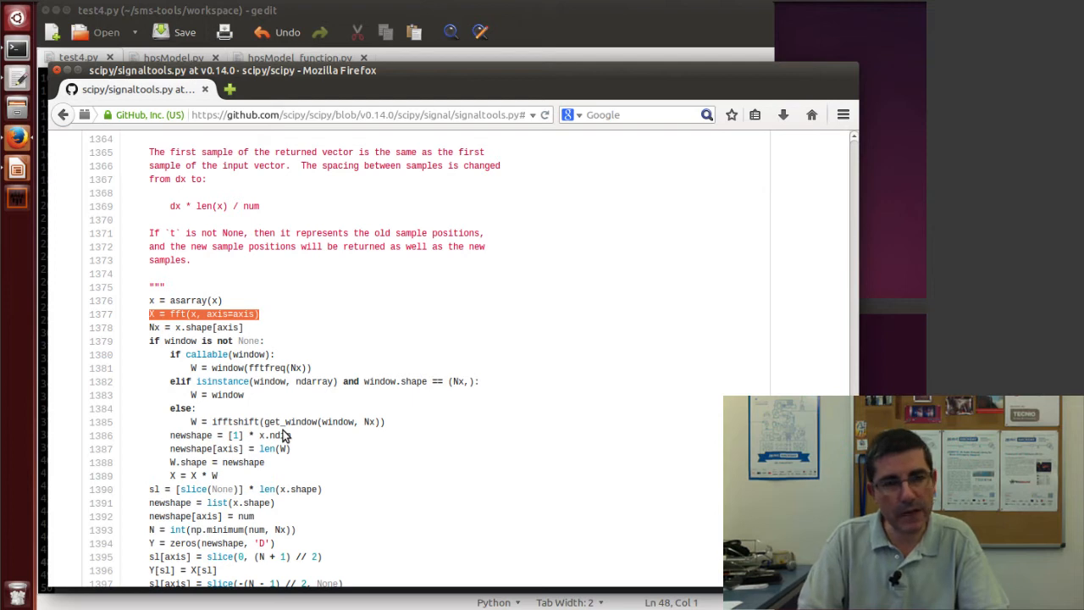
{"action": "scroll", "scroll_direction": "down", "scroll_amount": 3}
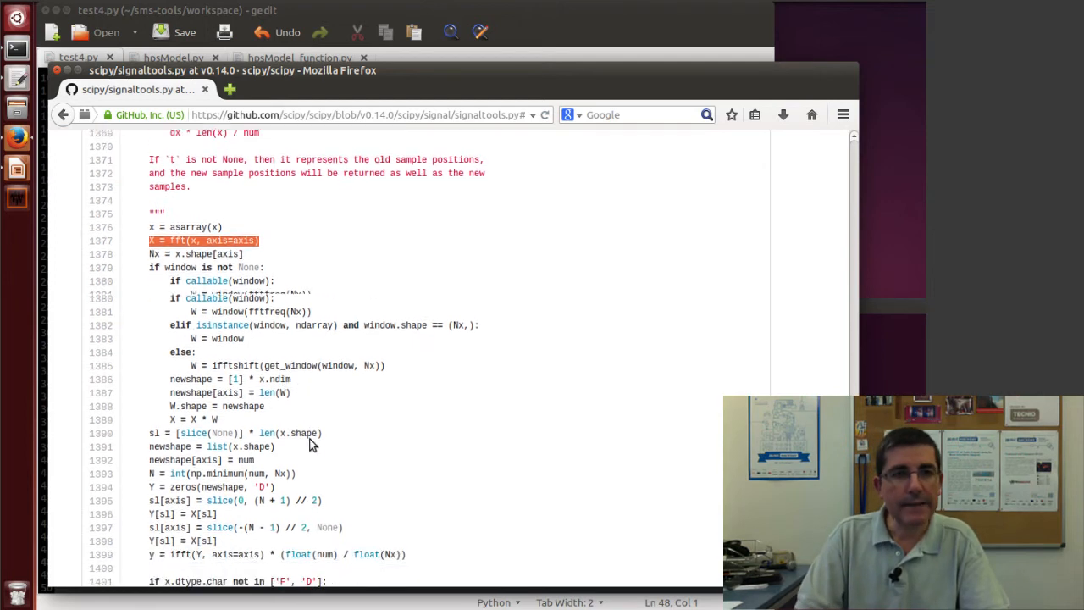
{"action": "scroll", "scroll_direction": "down", "scroll_amount": 3}
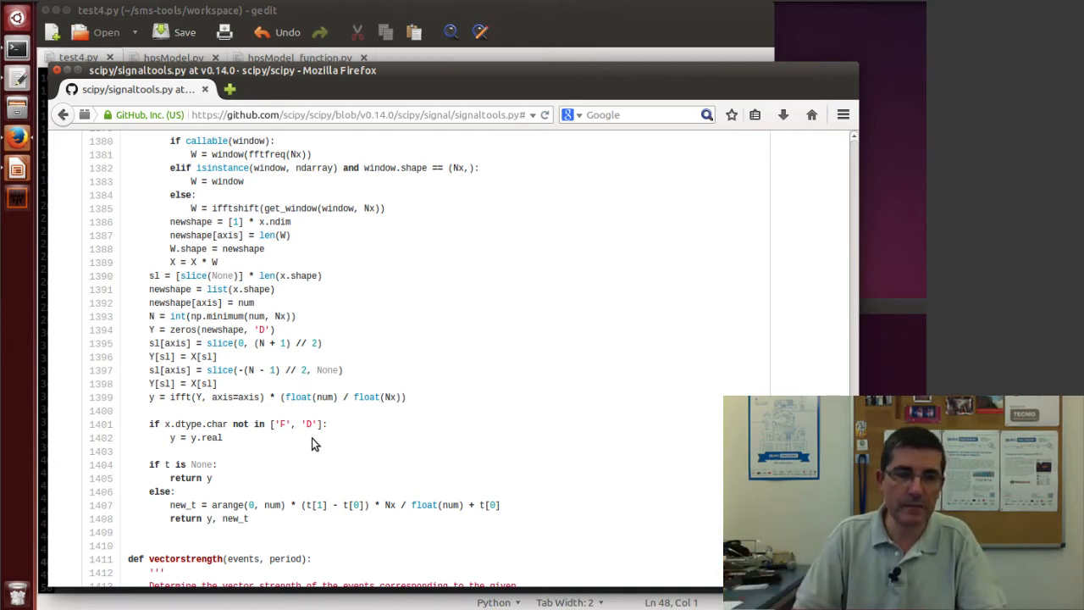
{"action": "mouse_move", "coordinate": [180, 384]}
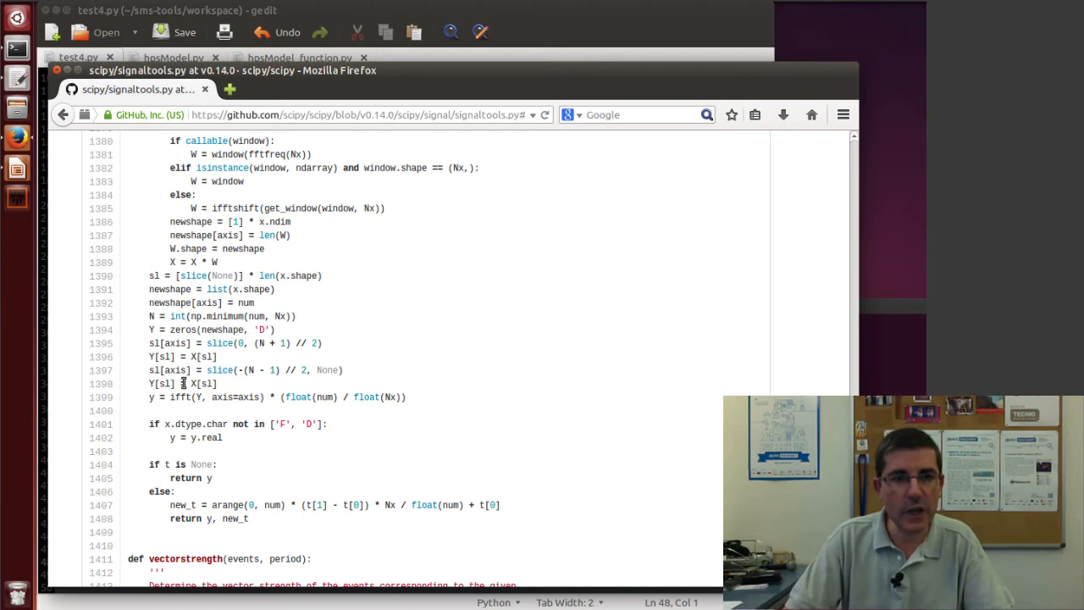
{"action": "double_click", "coordinate": [180, 397]}
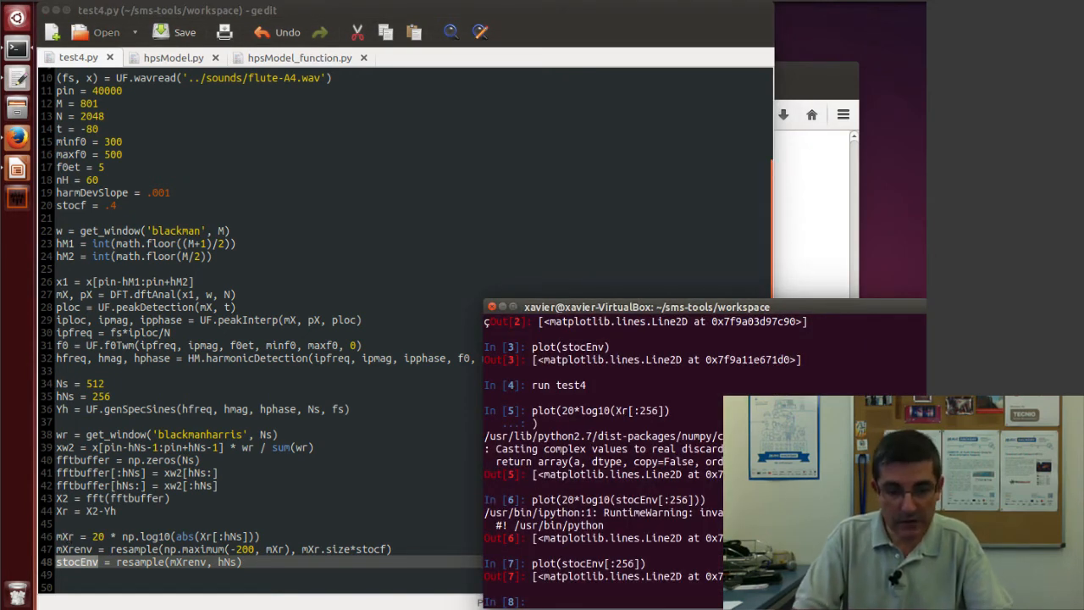
Step: Rerun test4 and plot the residual magnitude spectrum mXr
{"action": "type", "text": "run test4"}
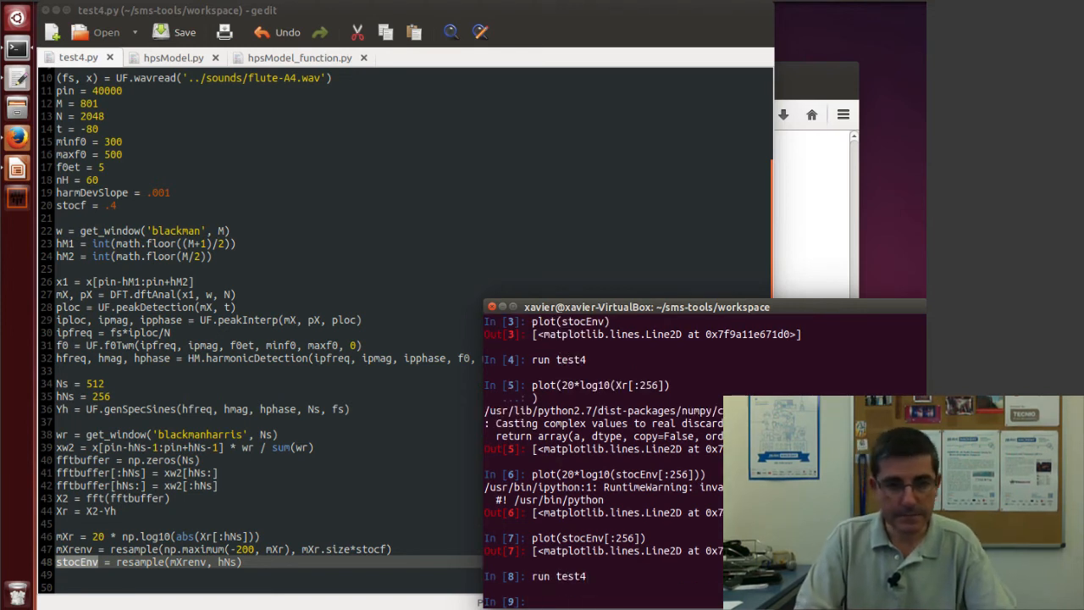
{"action": "type", "text": "plot"}
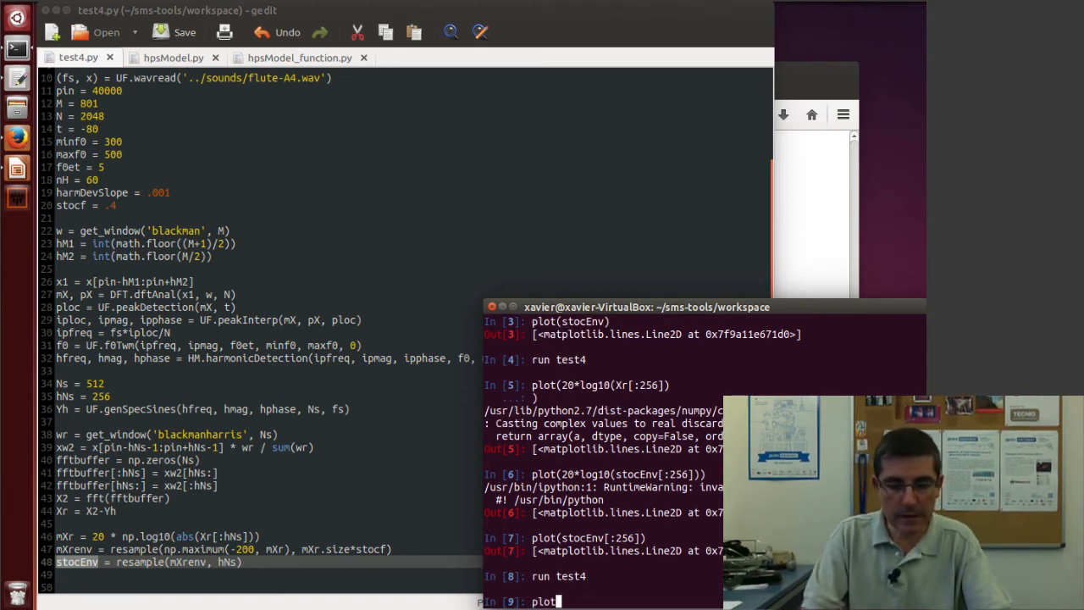
{"action": "type", "text": "("}
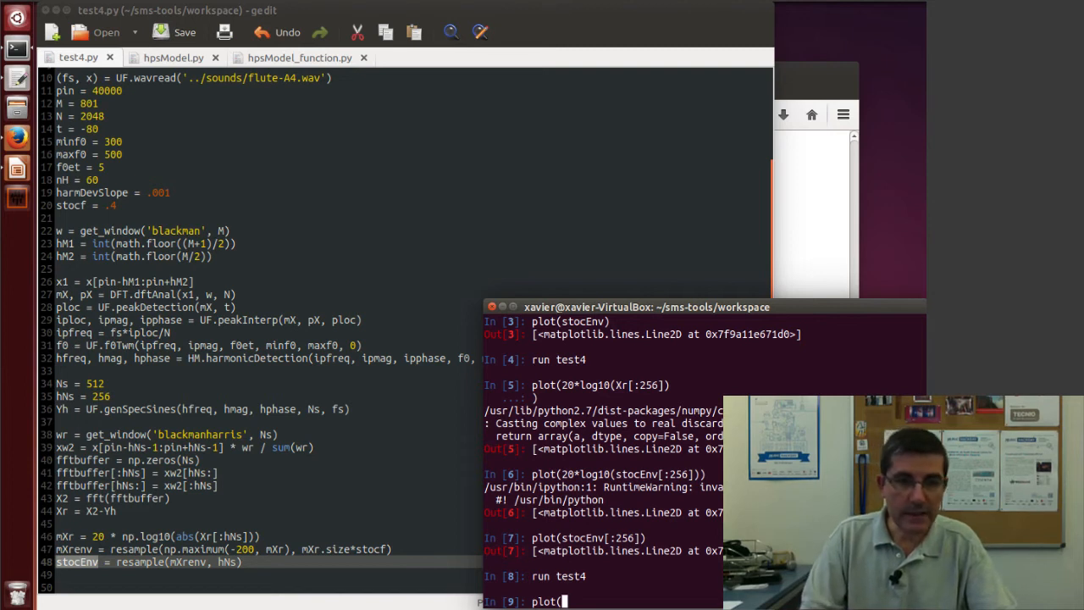
{"action": "type", "text": "m"}
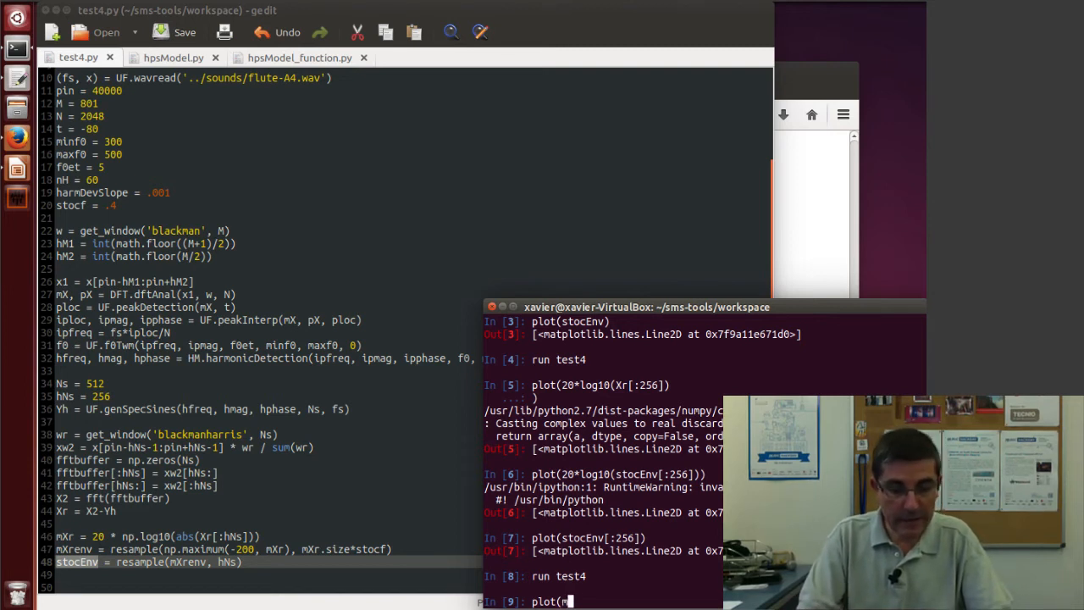
{"action": "type", "text": "Xr)"}
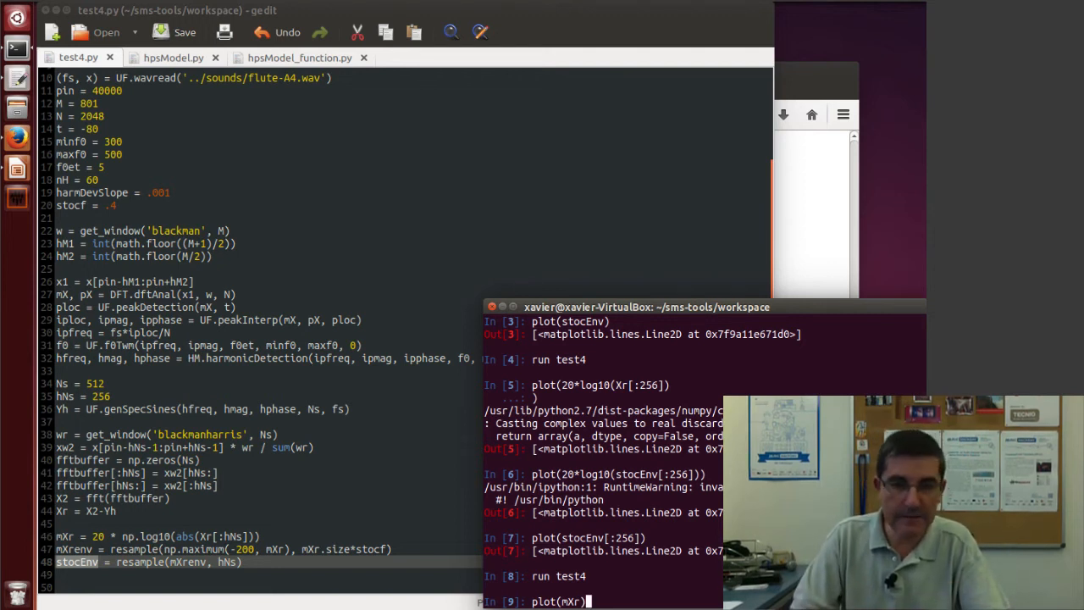
{"action": "key", "text": "Return"}
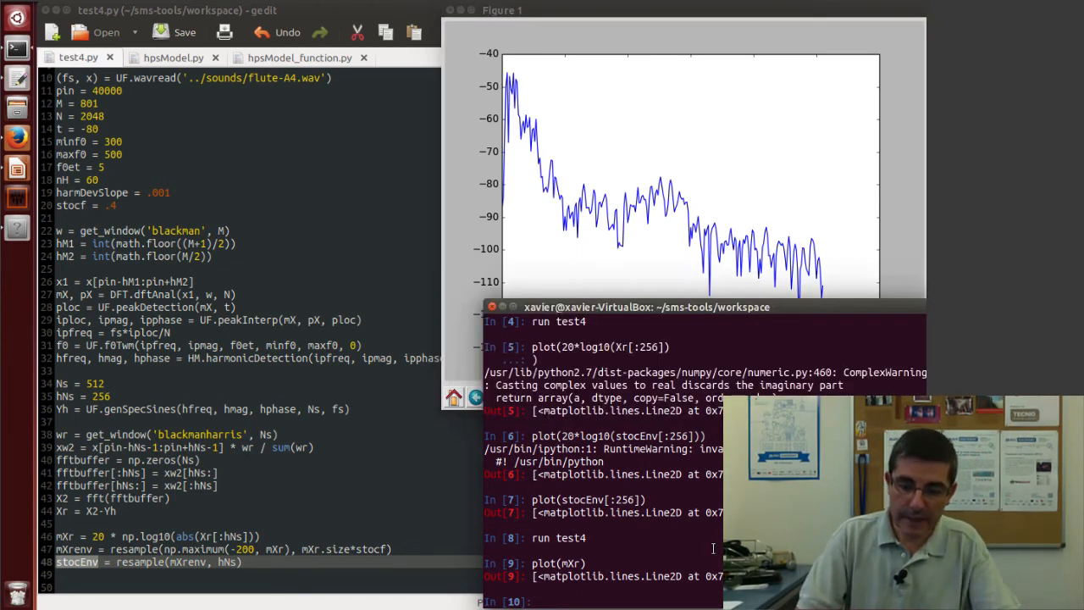
Step: Overlay stocEnv on the spectrum and zoom into roughly bins 50 to 170
{"action": "type", "text": "plot"}
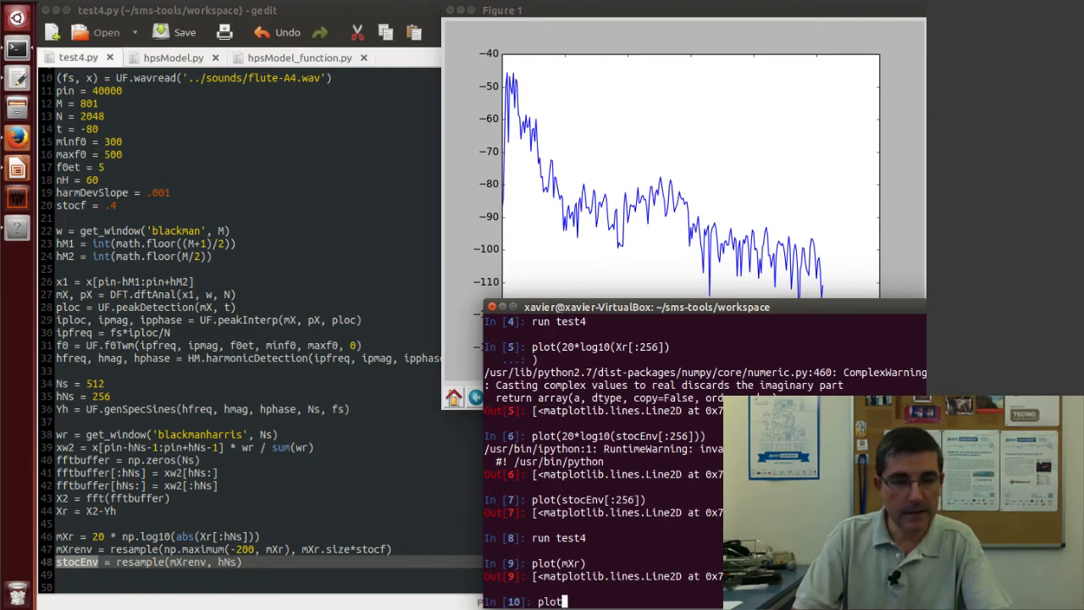
{"action": "type", "text": "(stocEnv"}
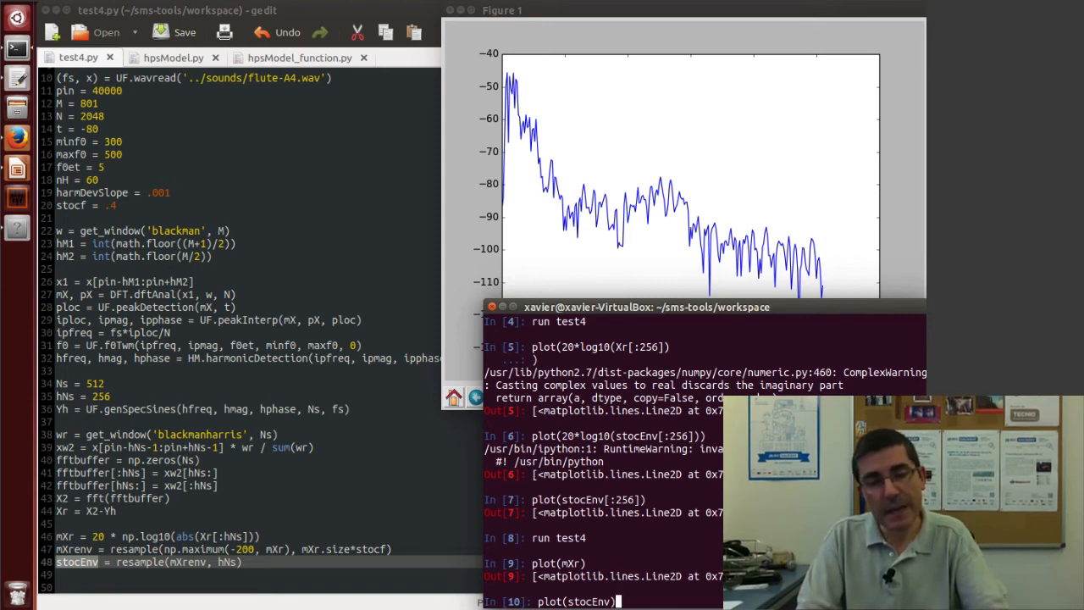
{"action": "key", "text": "Return"}
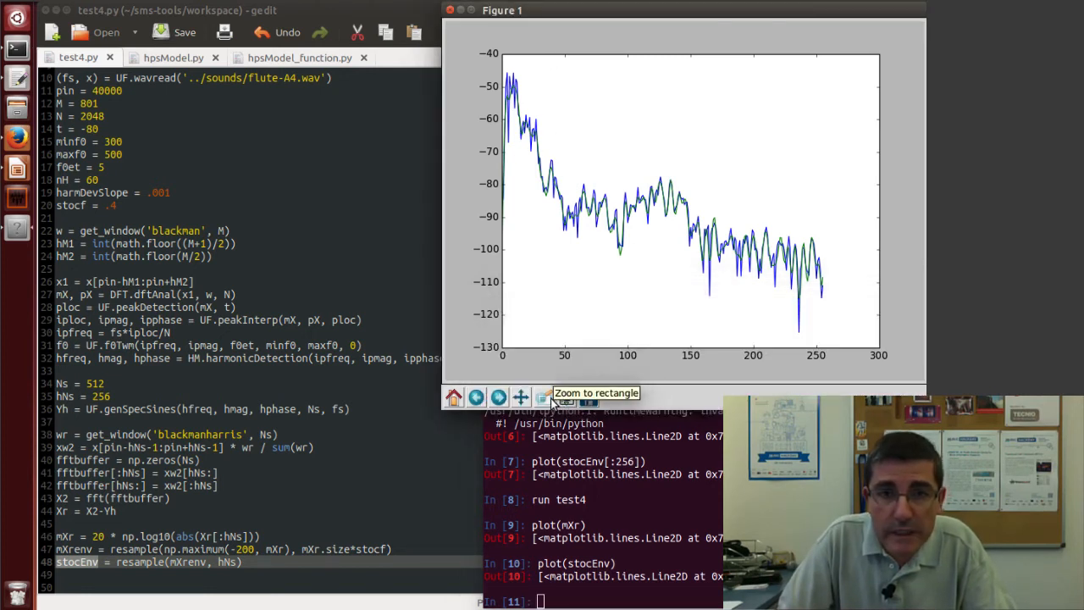
{"action": "left_click_drag", "start_coordinate": [565, 178], "coordinate": [686, 241]}
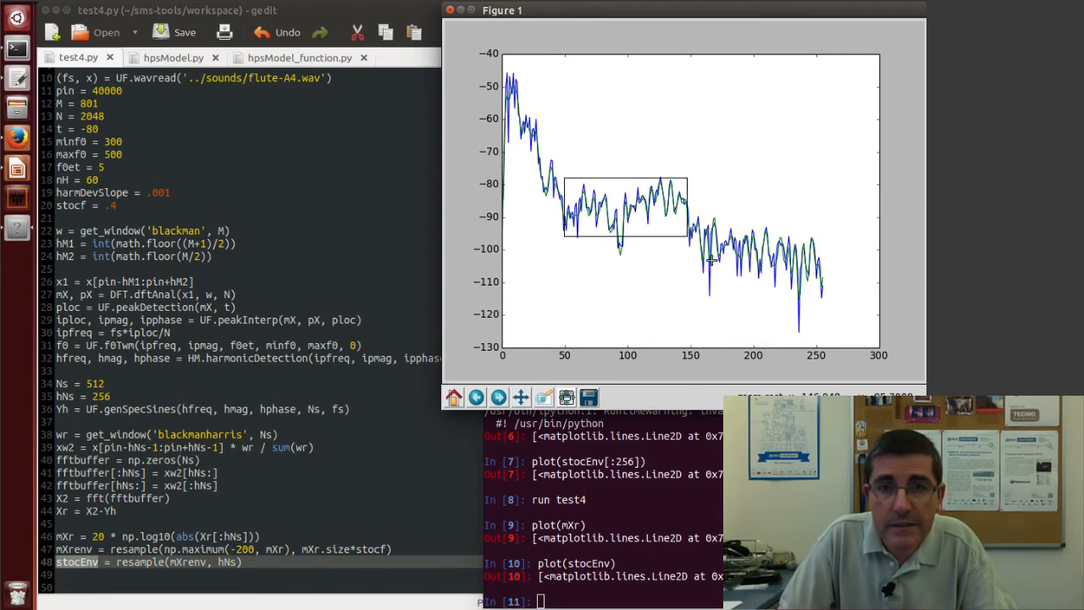
{"action": "left_click_drag", "start_coordinate": [563, 176], "coordinate": [686, 243]}
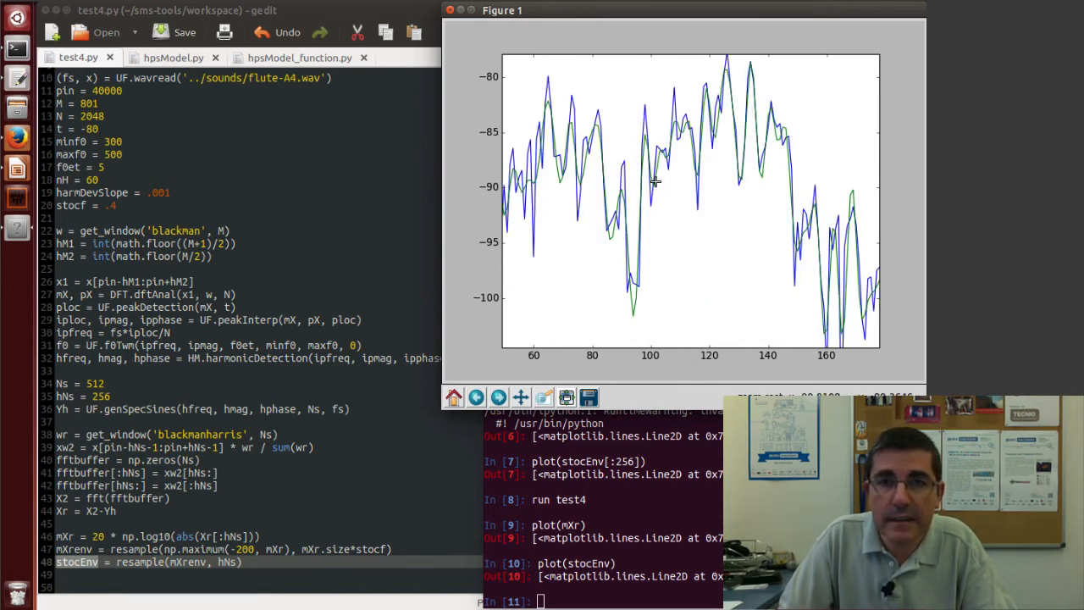
{"action": "mouse_move", "coordinate": [765, 217]}
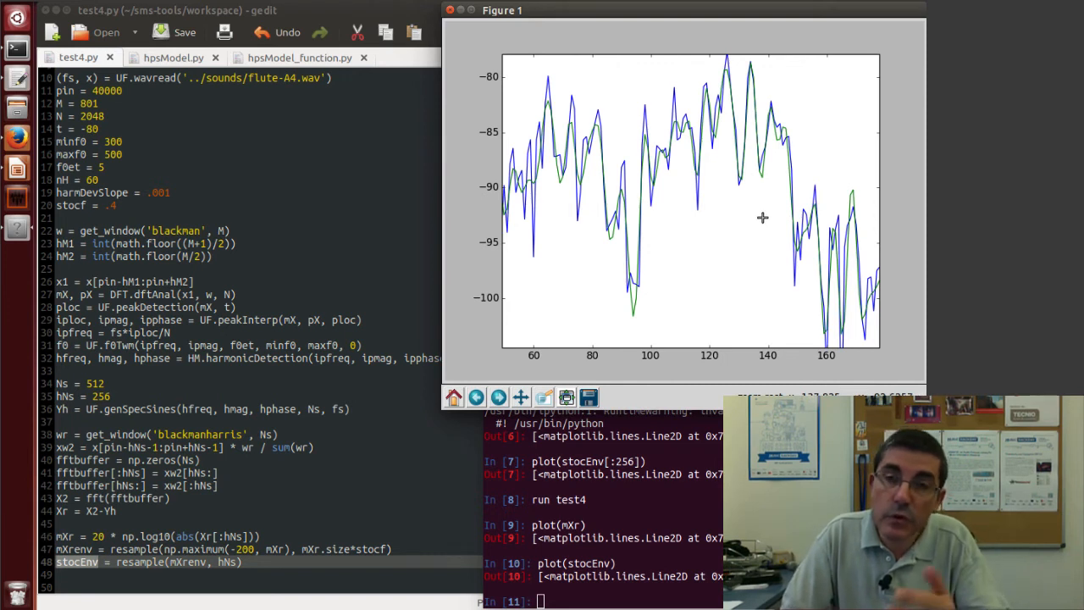
{"action": "mouse_move", "coordinate": [638, 242]}
{"action": "type", "text": "1"}
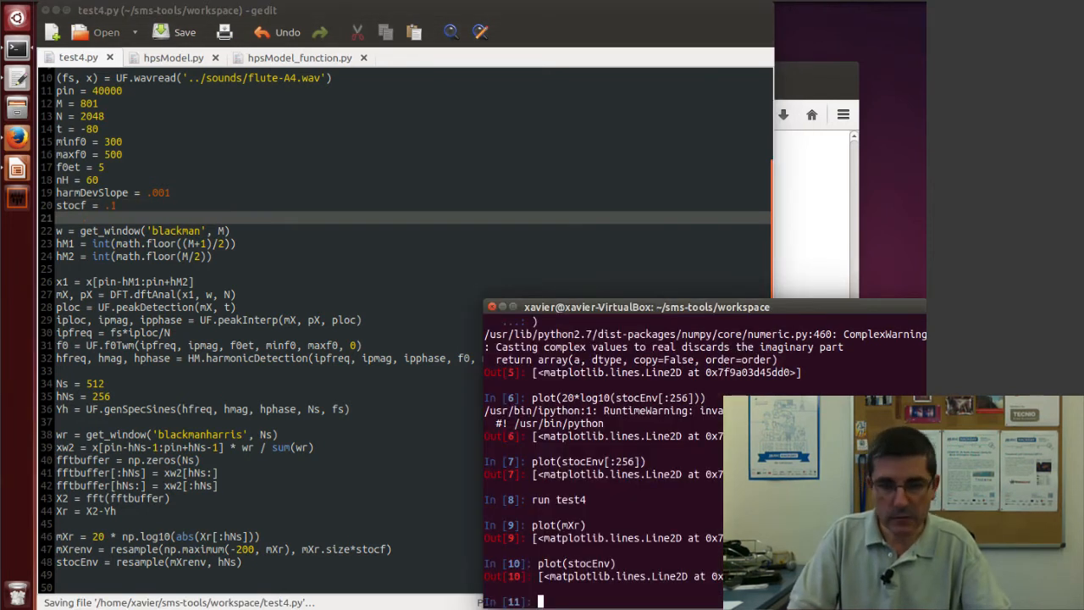
Step: Rerun with stocf .1 and replot mXr with the smoother stocEnv envelope
{"action": "type", "text": "plot(mXr)"}
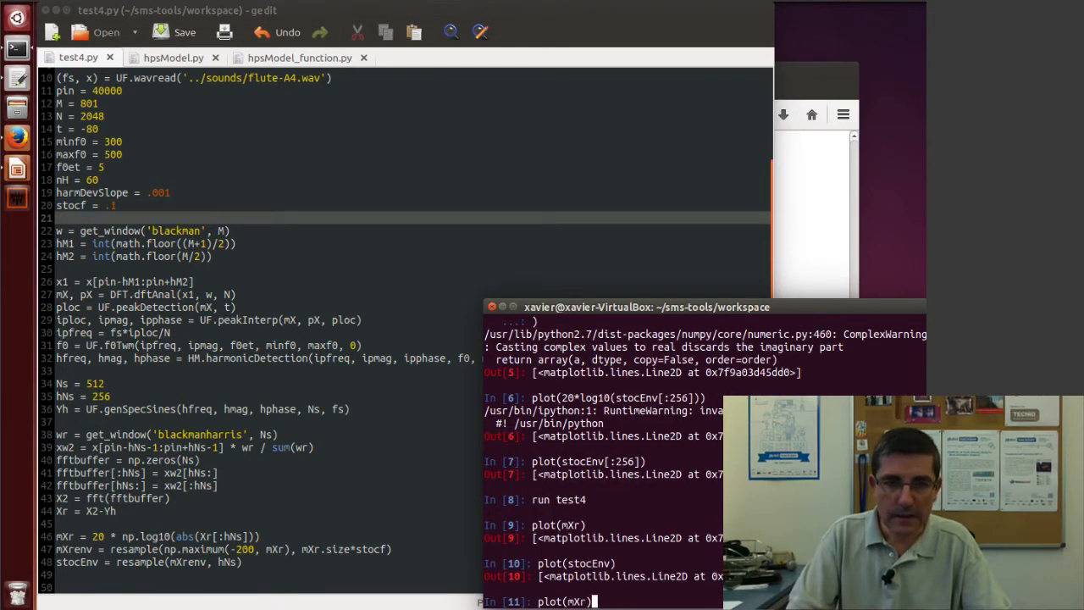
{"action": "key", "text": "Return"}
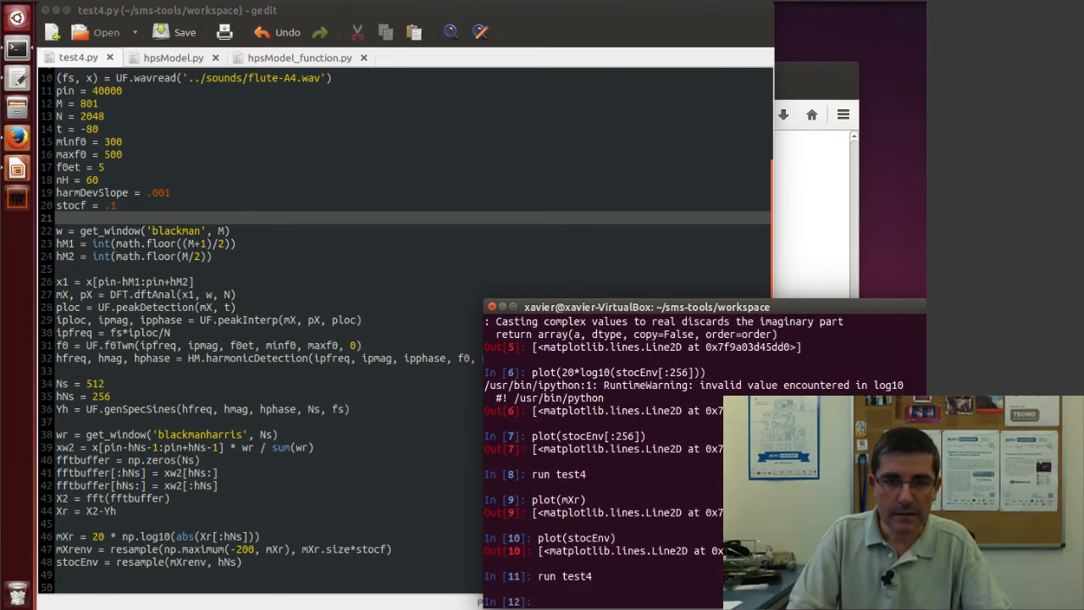
{"action": "type", "text": "plot(mXr)"}
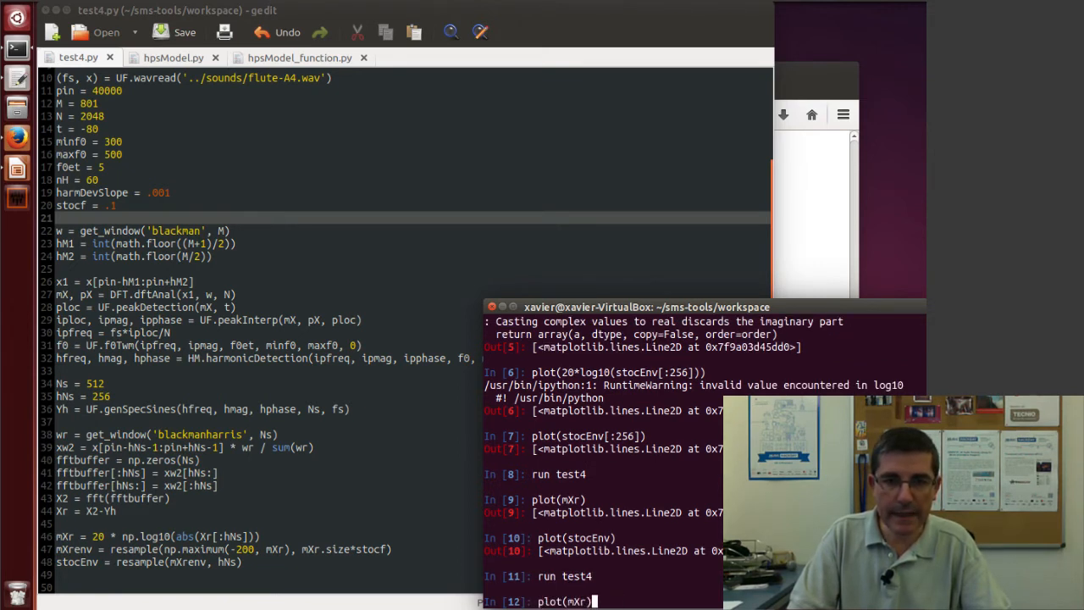
{"action": "key", "text": "Return"}
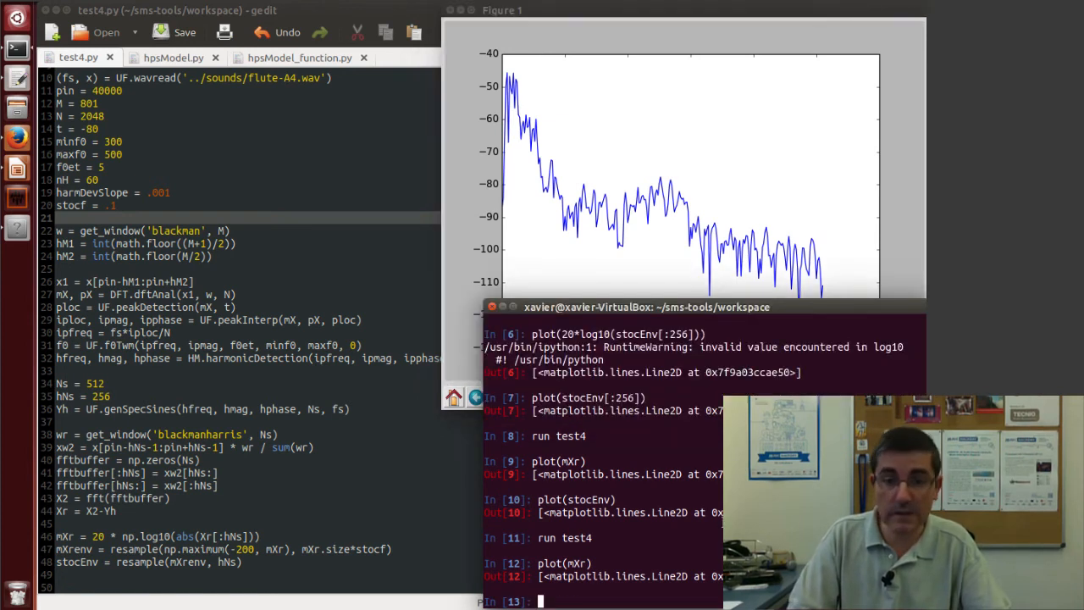
{"action": "type", "text": "plot(stocEnv)"}
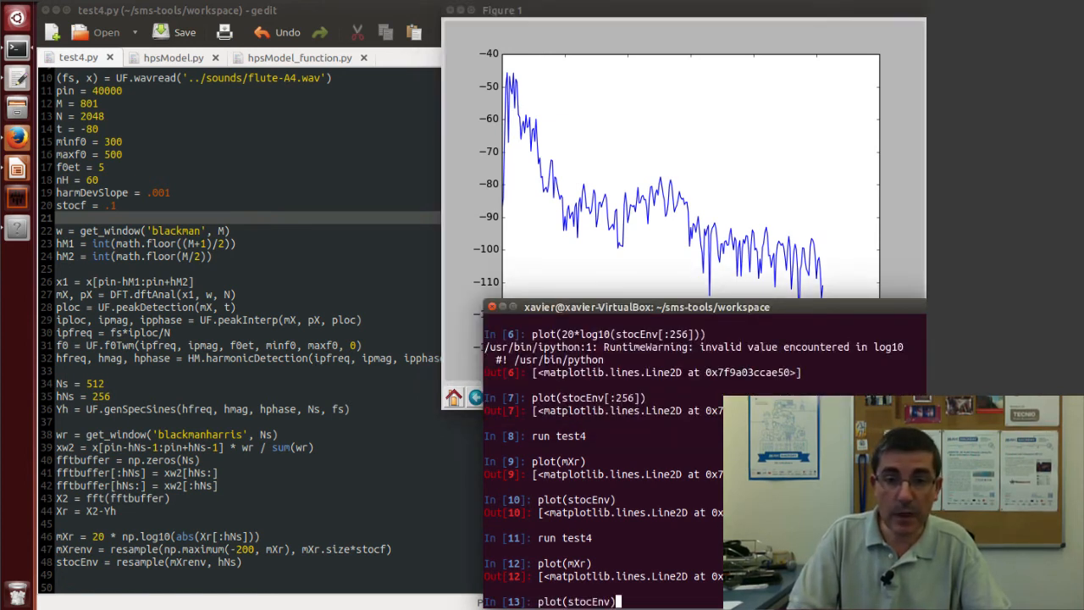
{"action": "key", "text": "Return"}
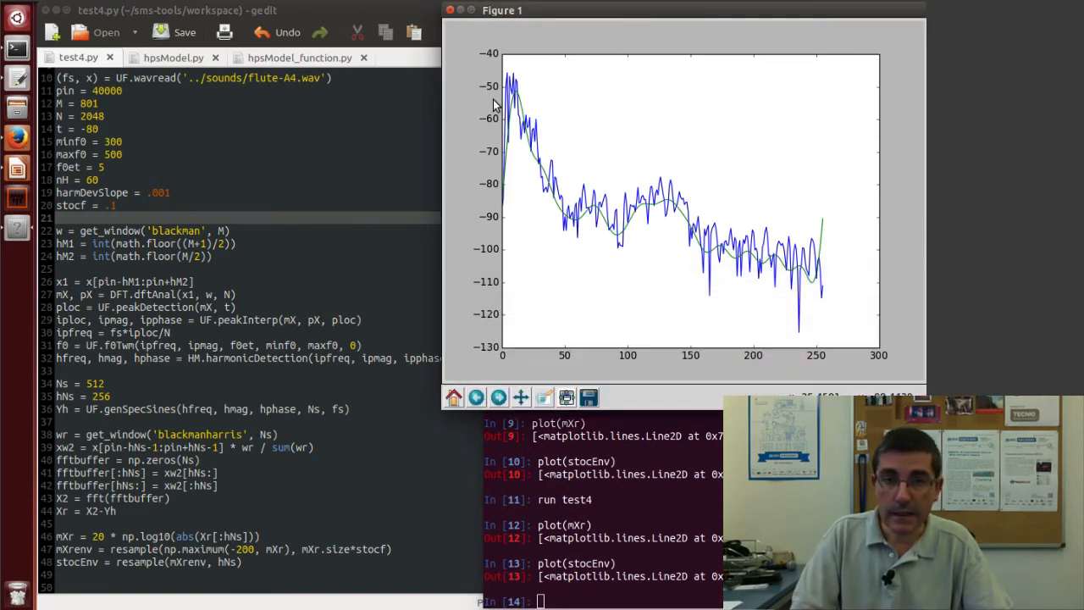
{"action": "mouse_move", "coordinate": [820, 309]}
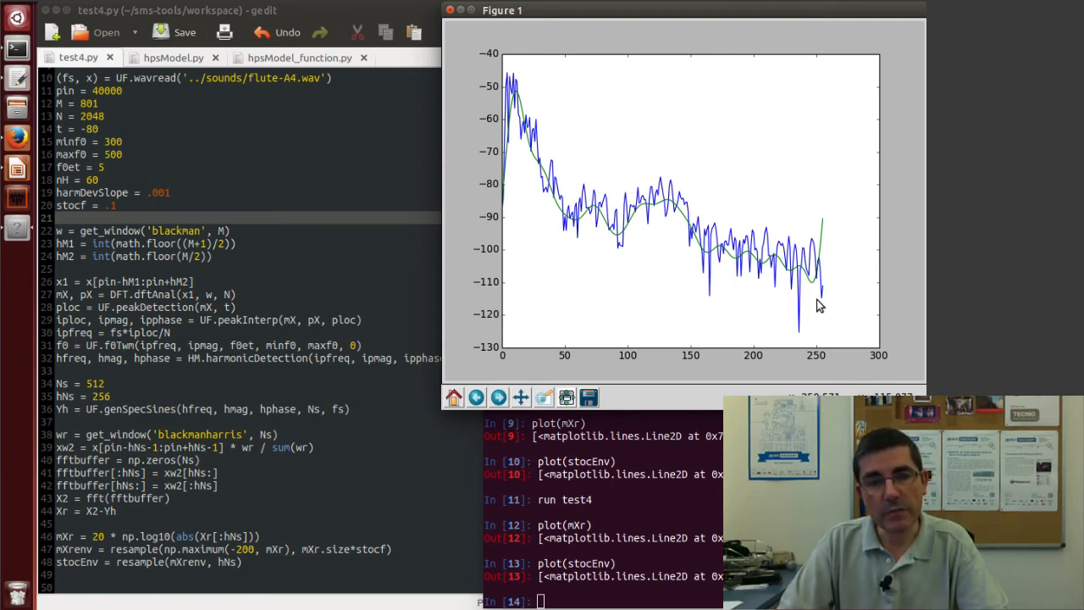
{"action": "mouse_move", "coordinate": [669, 239]}
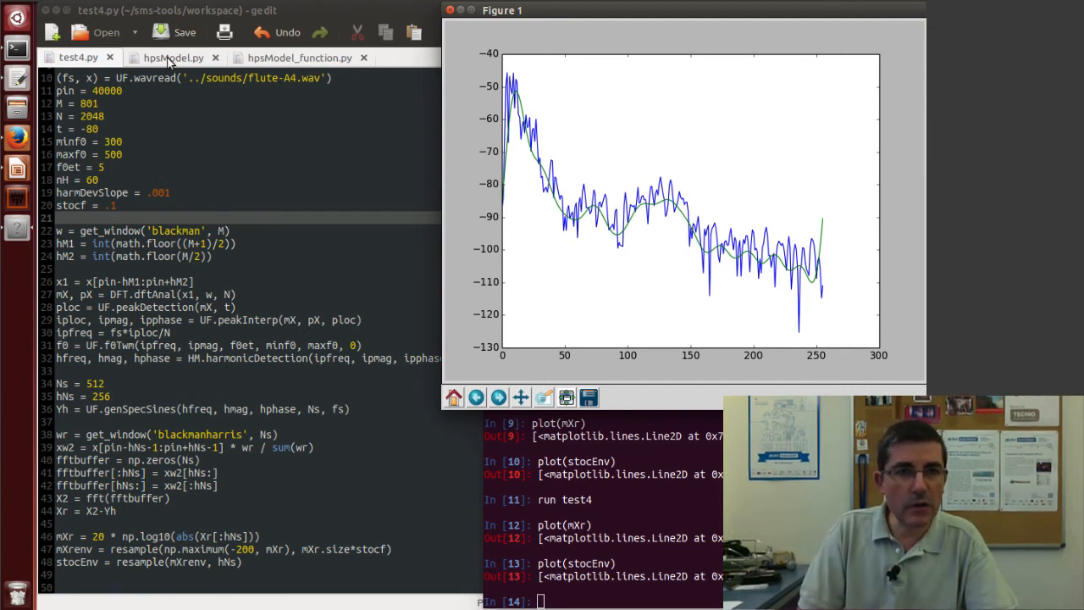
Step: Switch to hpsModel.py, scroll back to the top, and highlight a name
{"action": "left_click", "coordinate": [172, 58]}
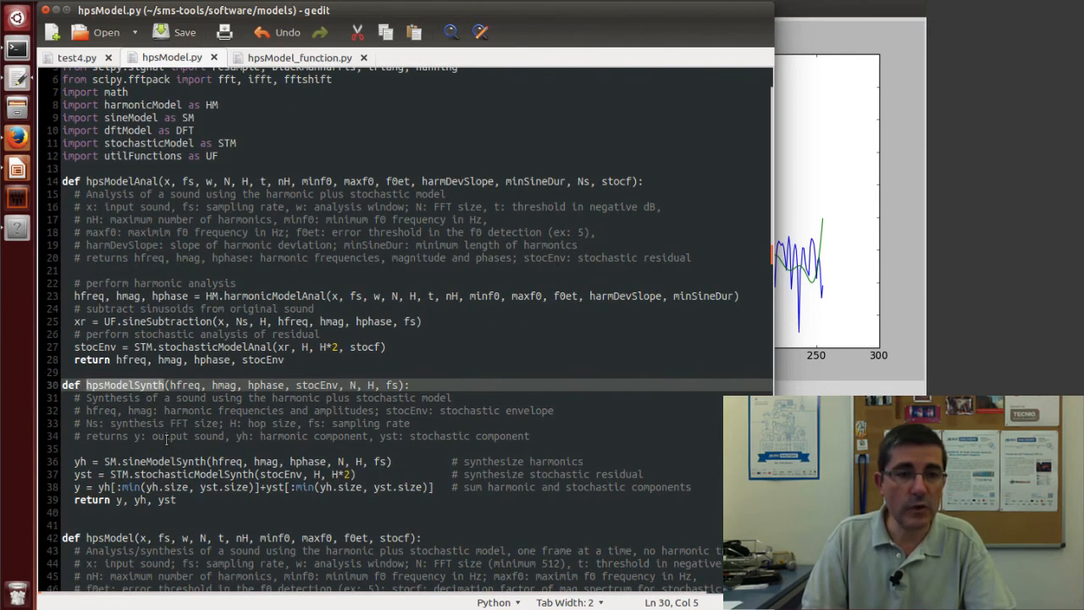
{"action": "scroll", "scroll_direction": "down", "scroll_amount": 3}
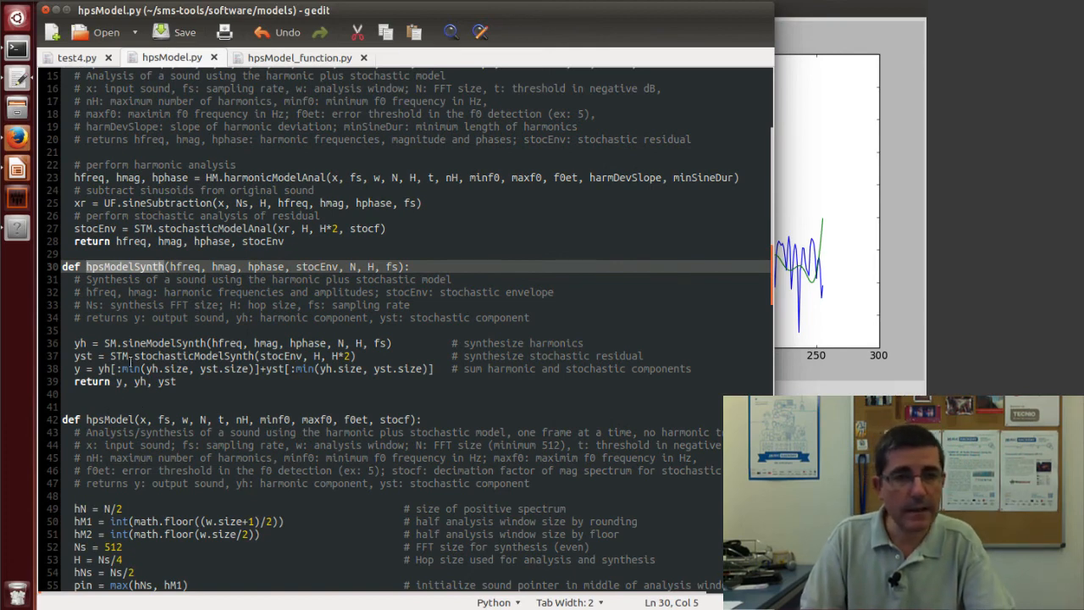
{"action": "scroll", "scroll_direction": "up", "scroll_amount": 3}
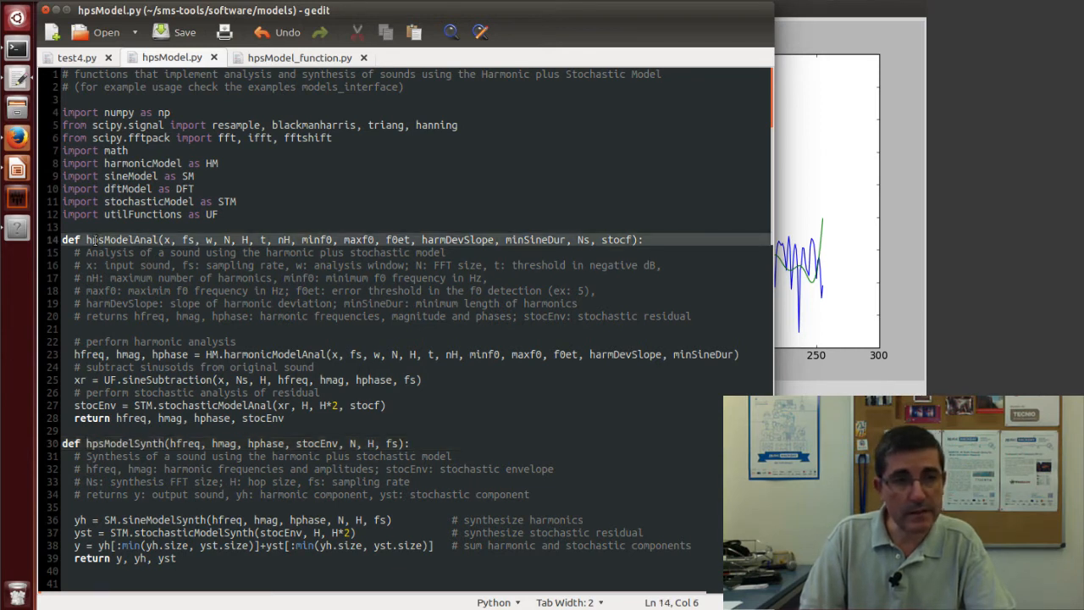
{"action": "double_click", "coordinate": [115, 240]}
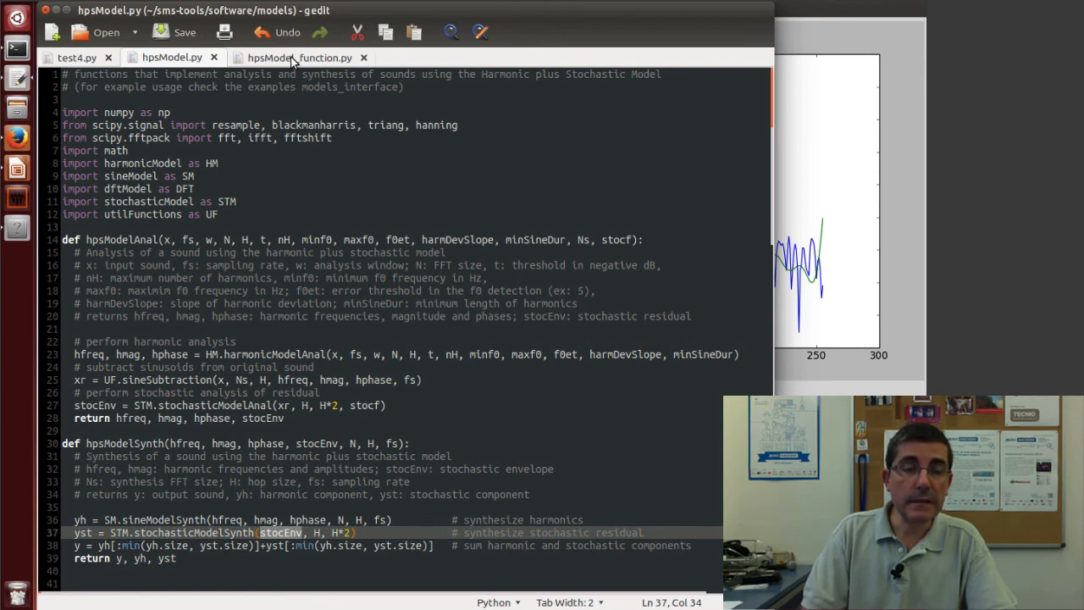
Step: Switch to hpsModel_function.py and scroll past the analysis and synthesis calls
{"action": "left_click", "coordinate": [298, 58]}
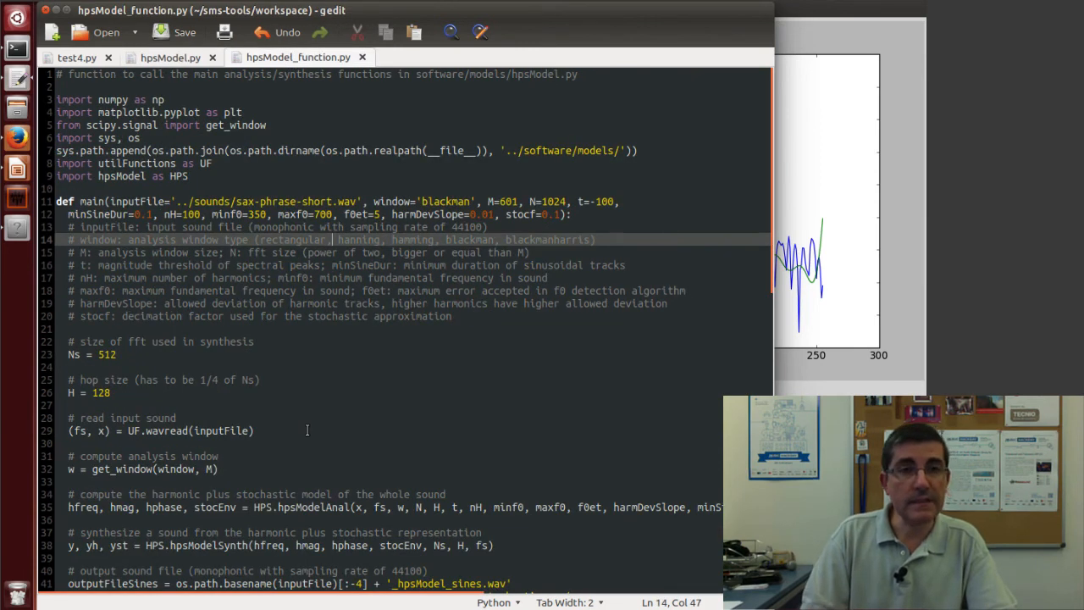
{"action": "mouse_move", "coordinate": [345, 296]}
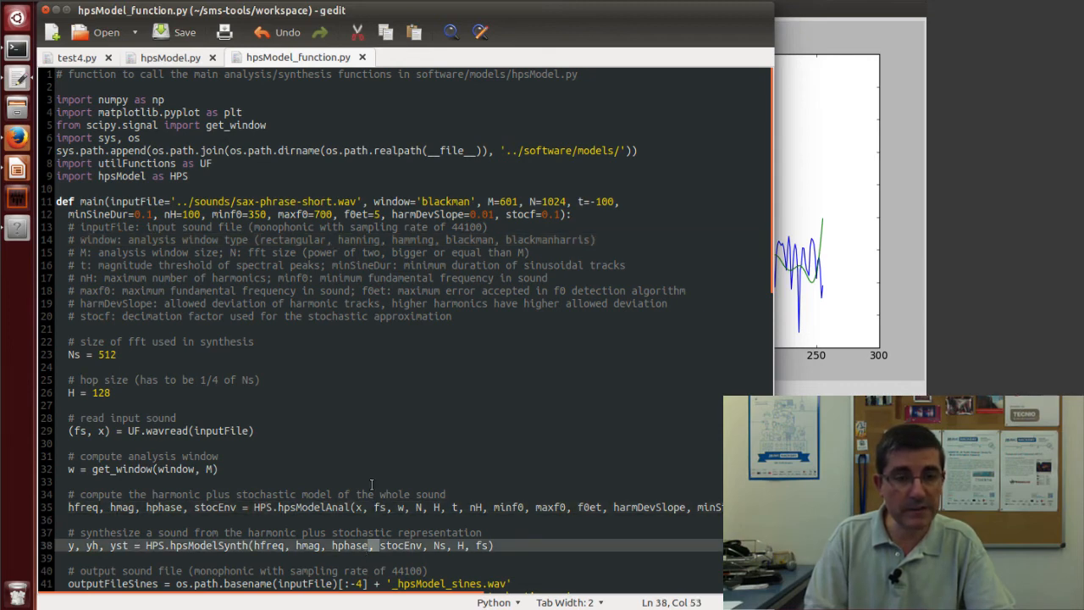
{"action": "scroll", "scroll_direction": "down", "scroll_amount": 3}
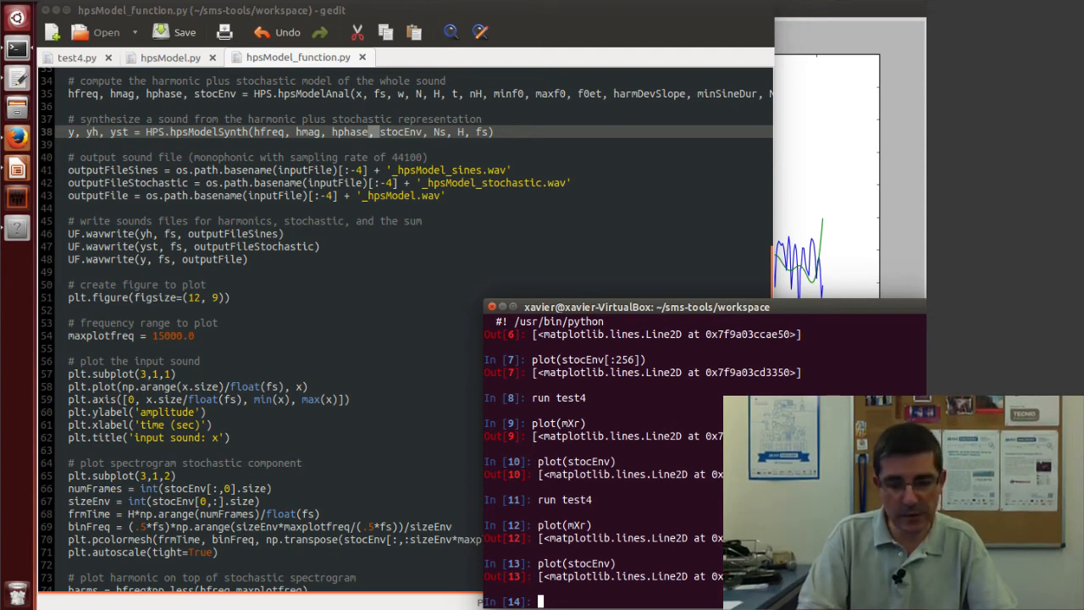
Step: Import hpsModel_function as HPS via tab completion and run HPS.main()
{"action": "type", "text": "import"}
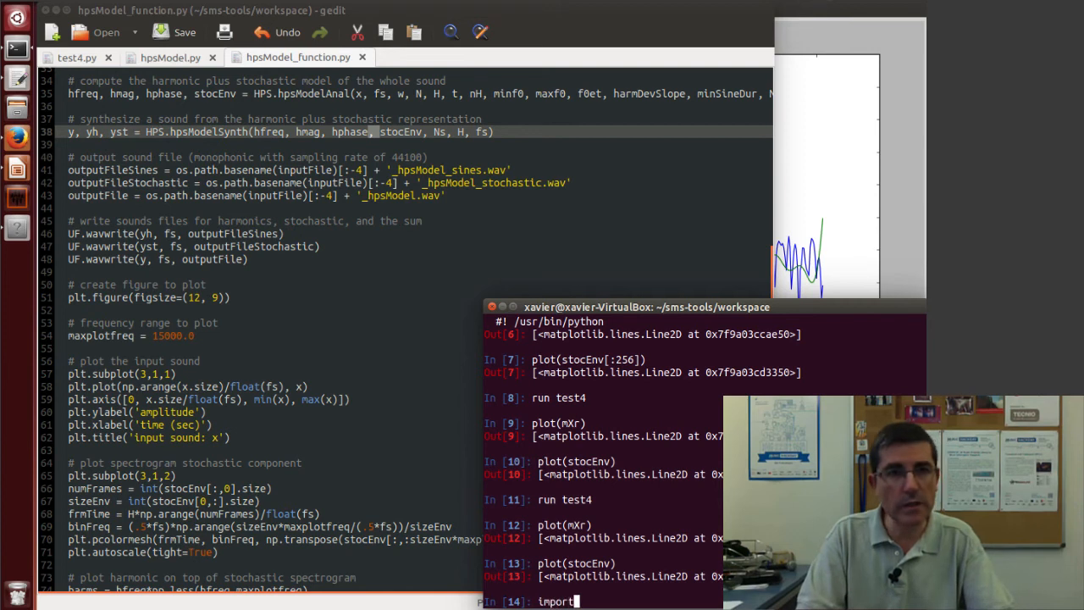
{"action": "type", "text": "hpsModel_function as"}
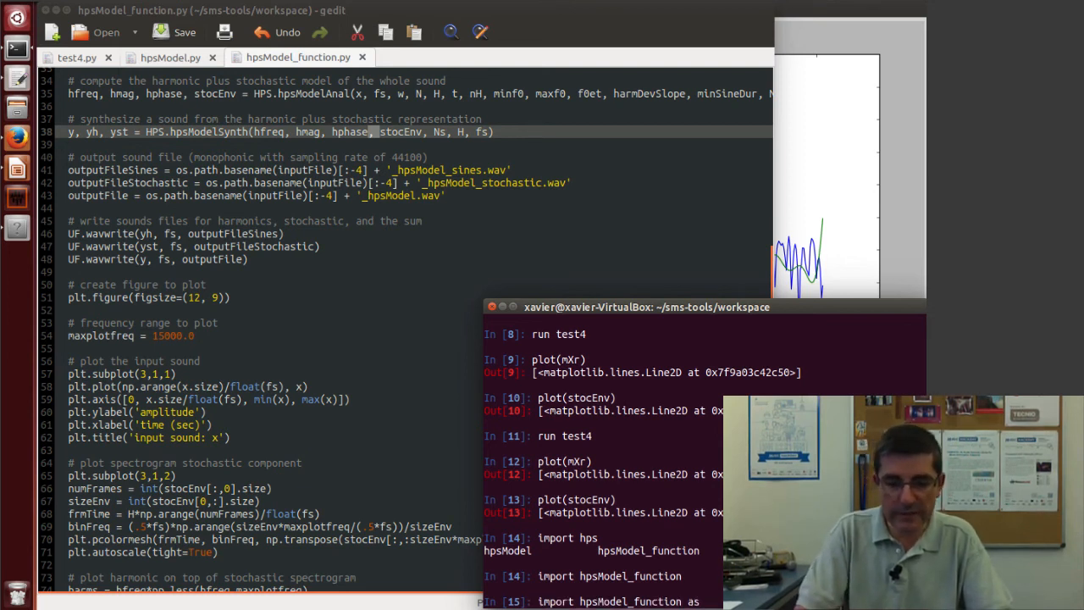
{"action": "key", "text": "Return"}
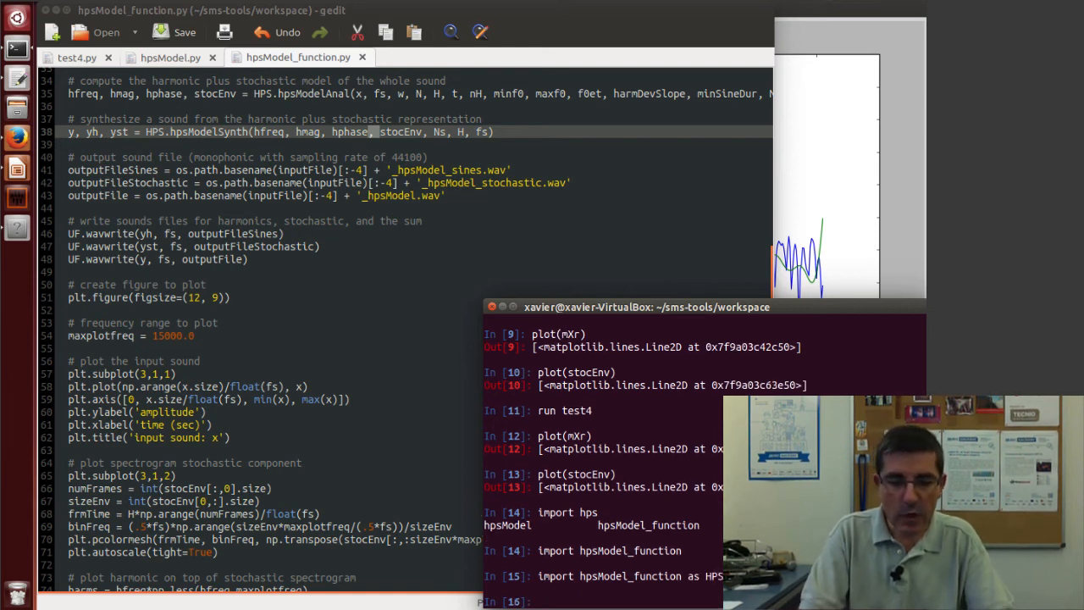
{"action": "type", "text": "HPS"}
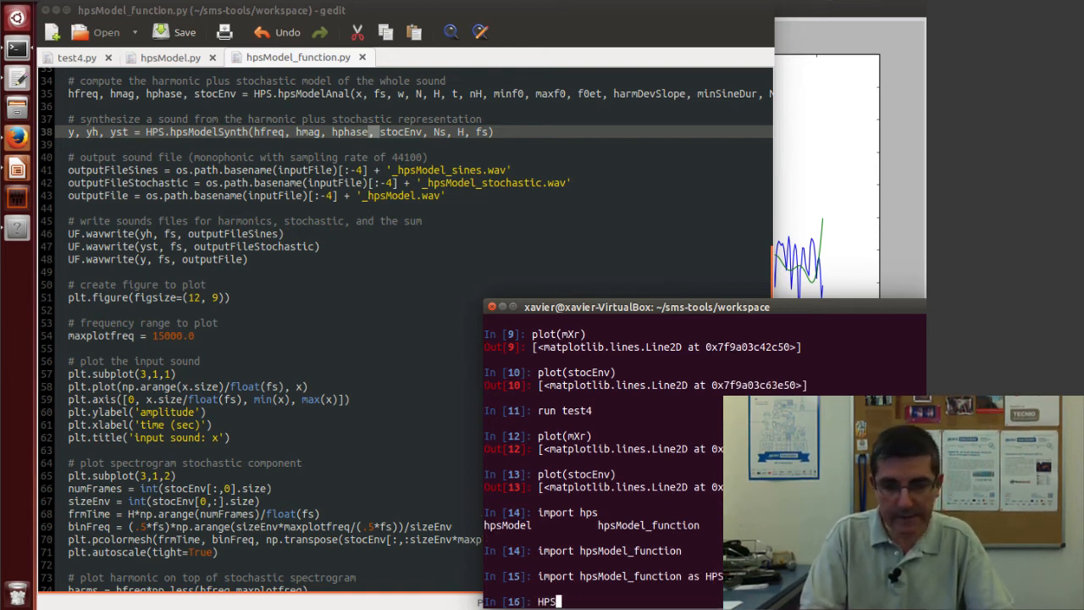
{"action": "type", "text": "."}
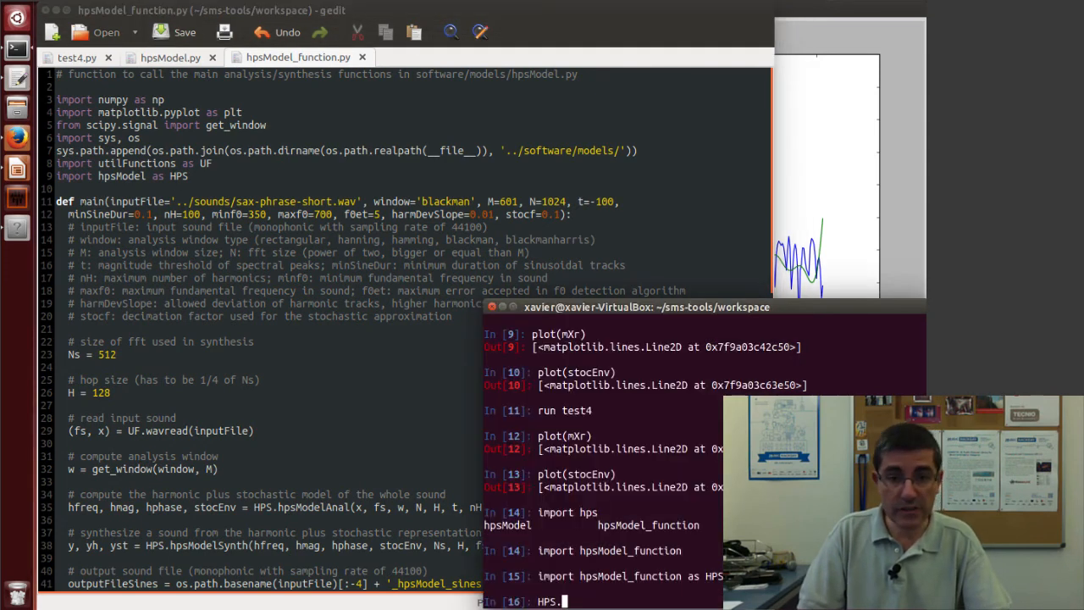
{"action": "type", "text": "main("}
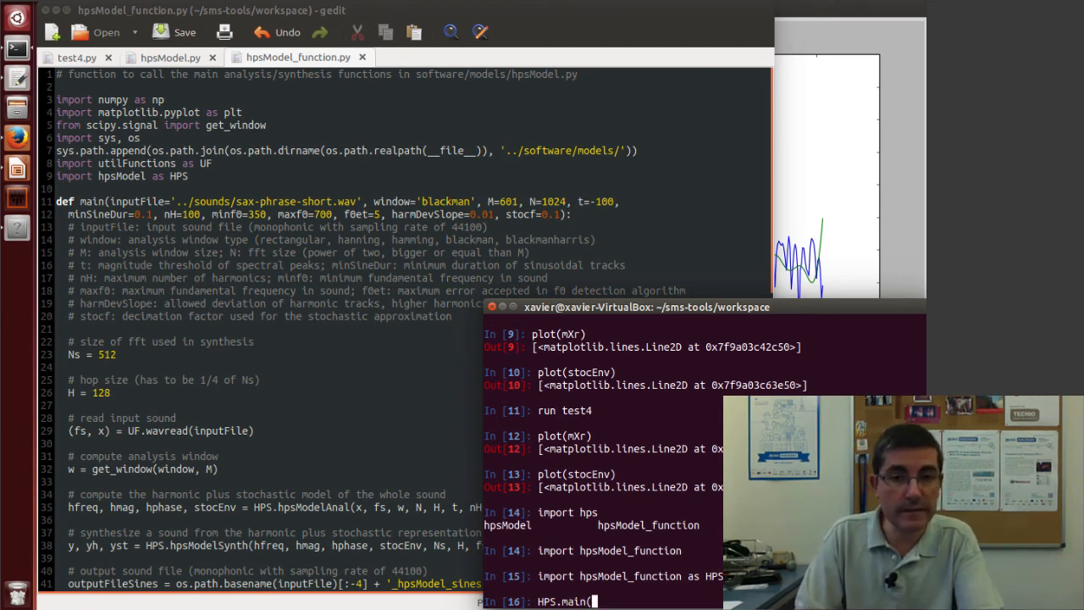
{"action": "type", "text": ")"}
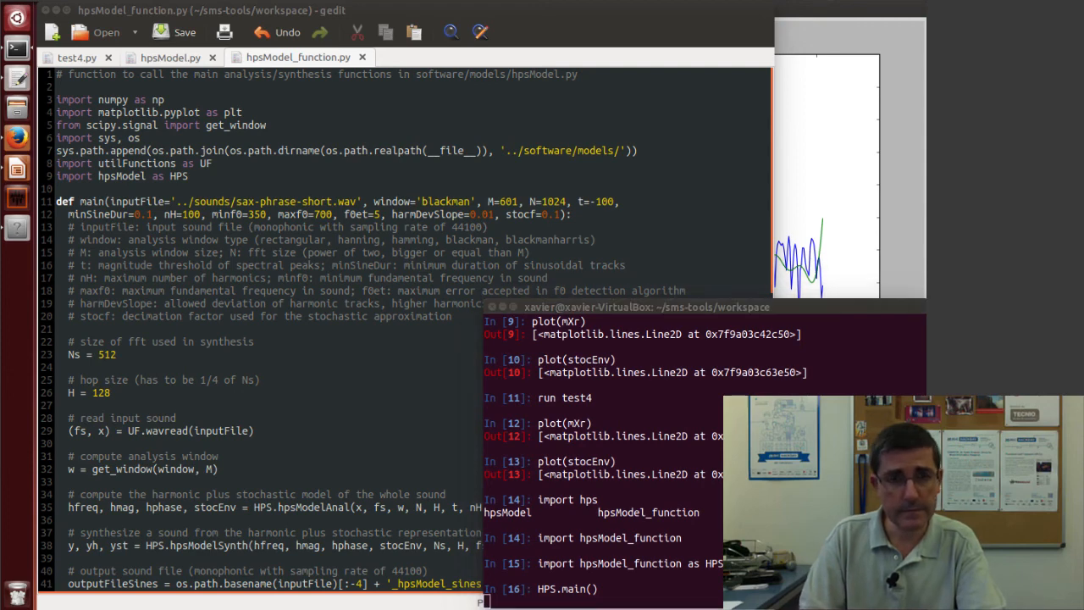
{"action": "key", "text": "Return"}
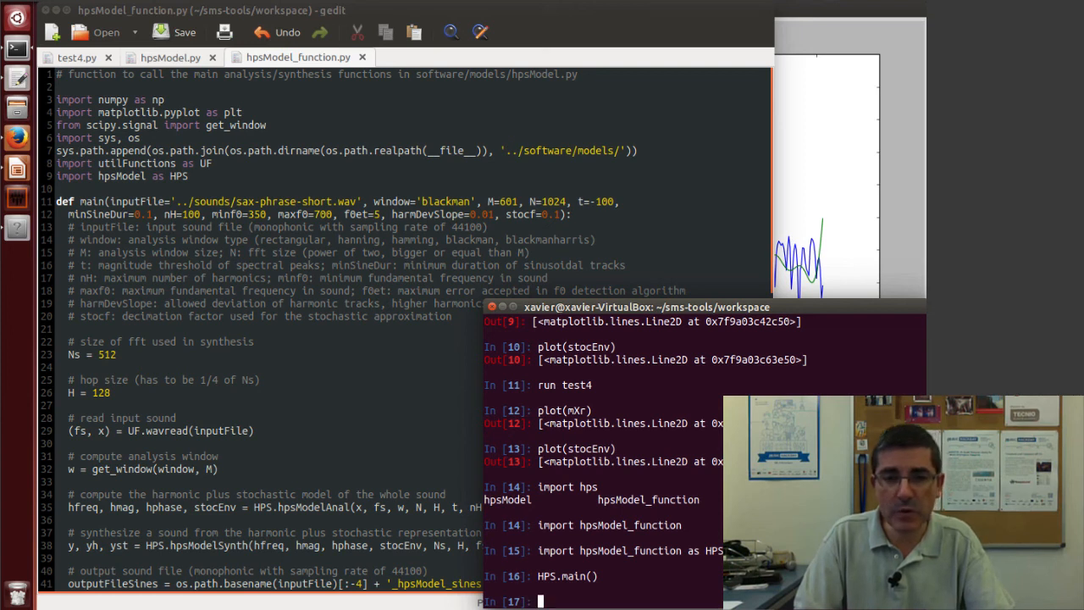
Step: Start entering HPS.main(t= to rerun with threshold -40
{"action": "type", "text": "HPS.main("}
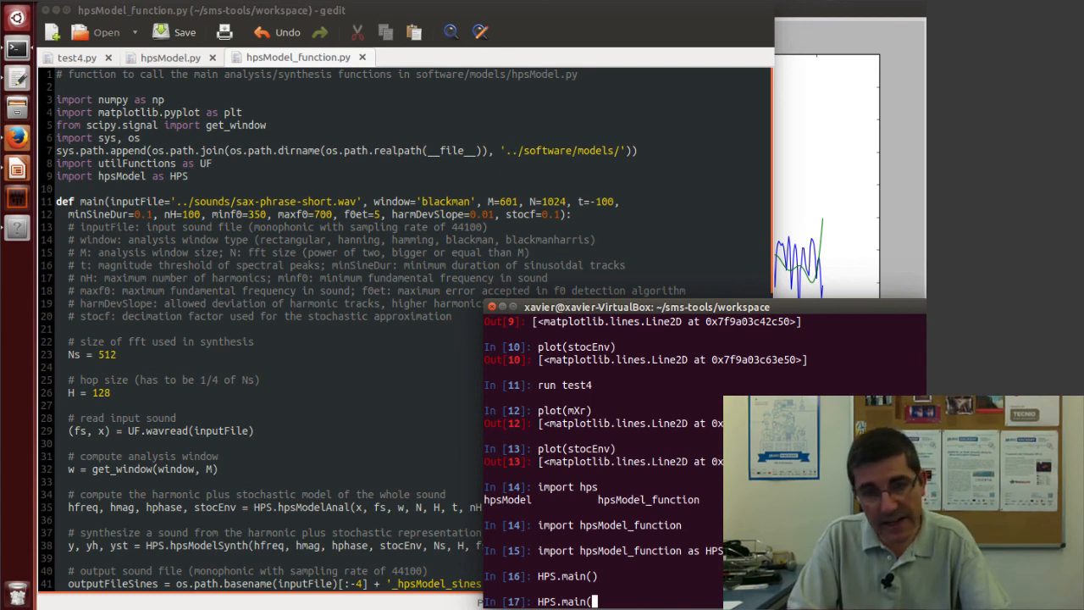
{"action": "type", "text": "t"}
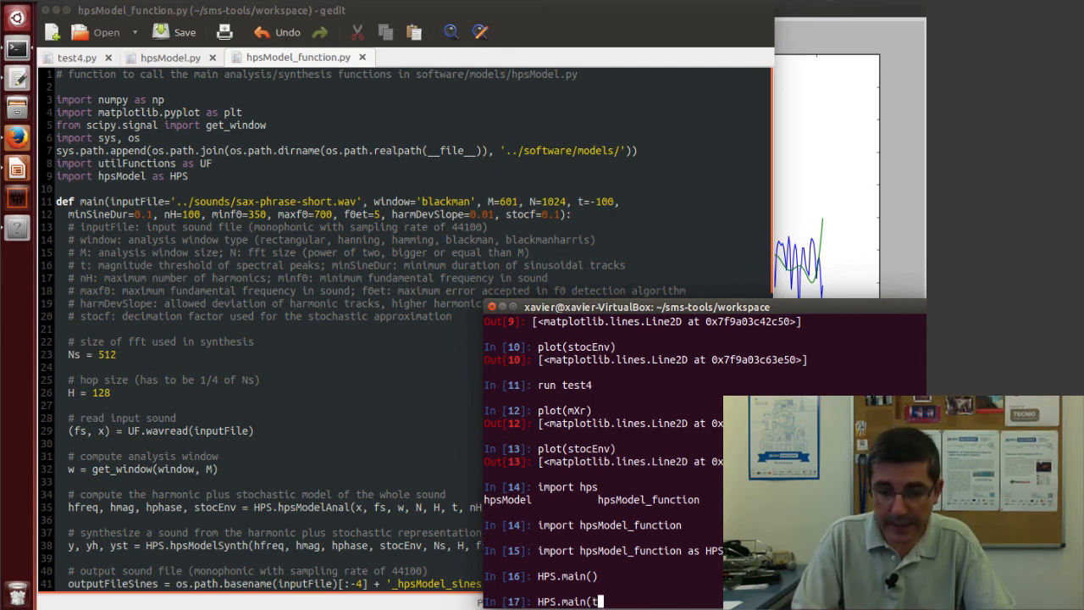
{"action": "type", "text": "="}
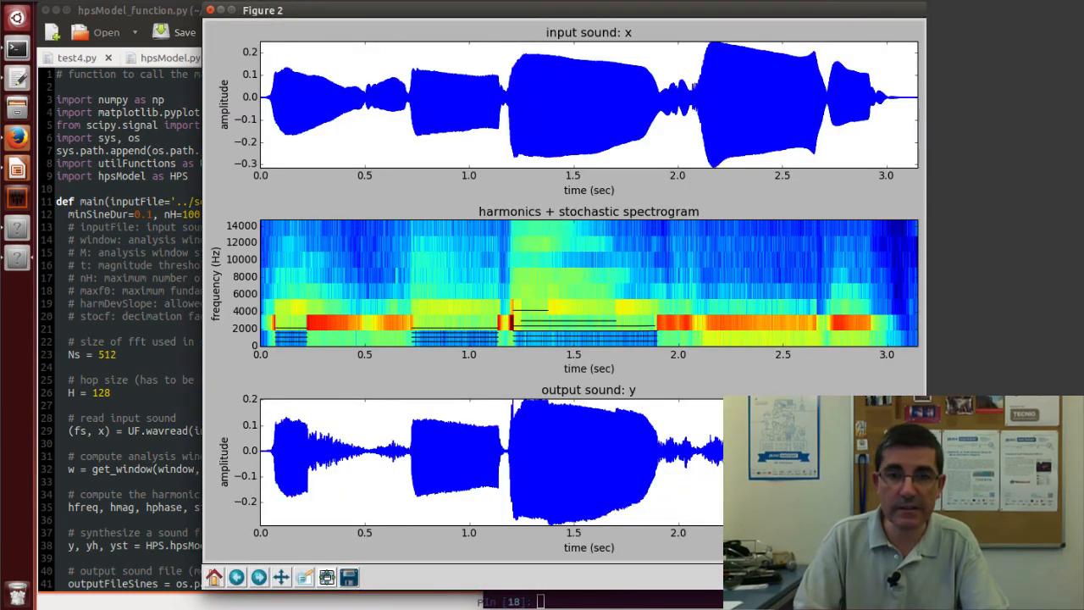
{"action": "mouse_move", "coordinate": [555, 358]}
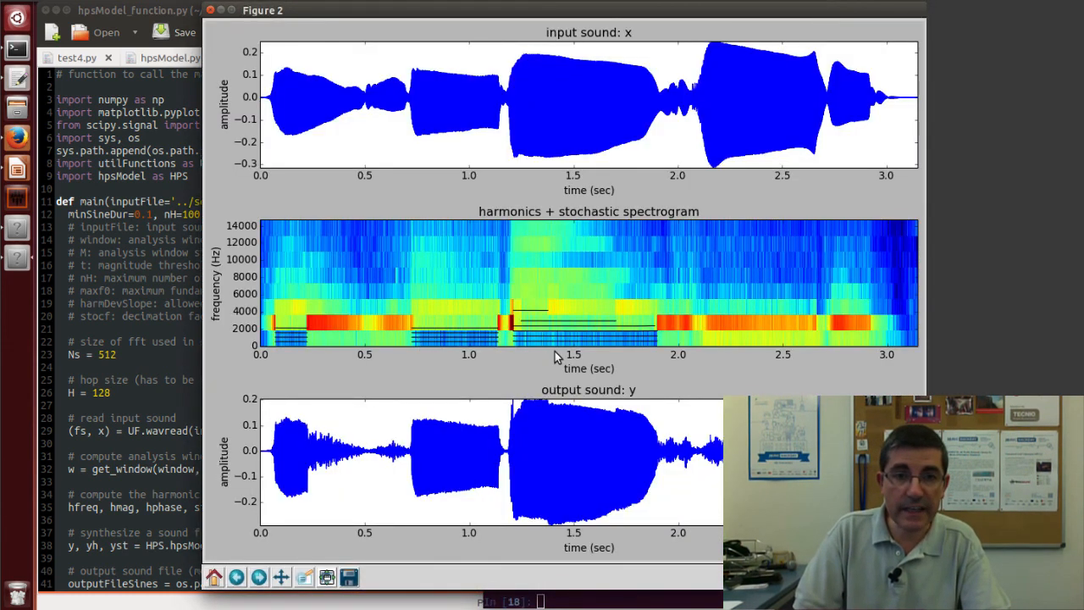
{"action": "mouse_move", "coordinate": [582, 347]}
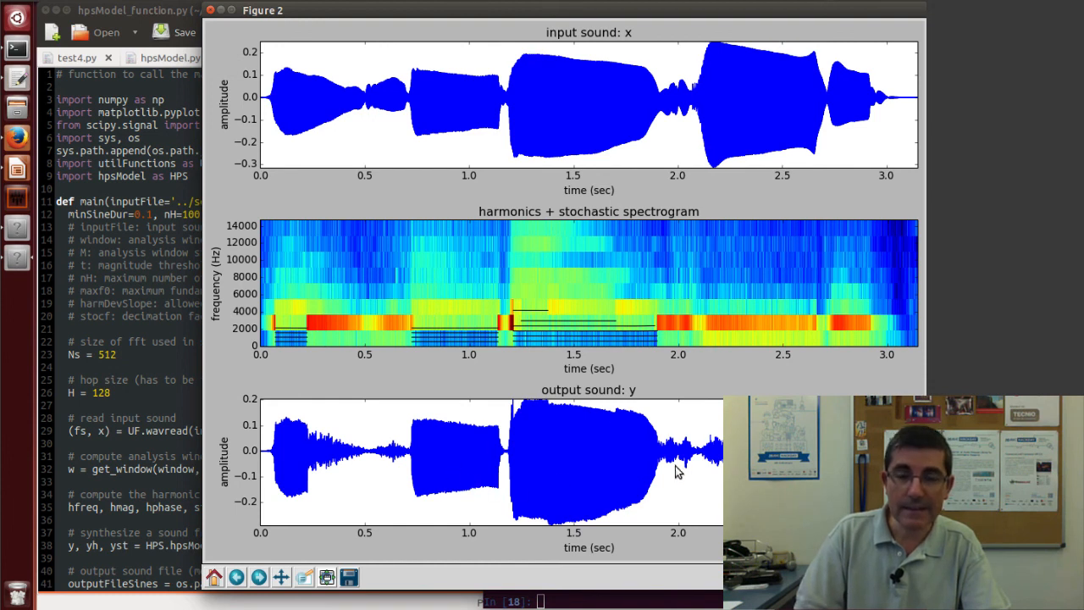
{"action": "mouse_move", "coordinate": [446, 402]}
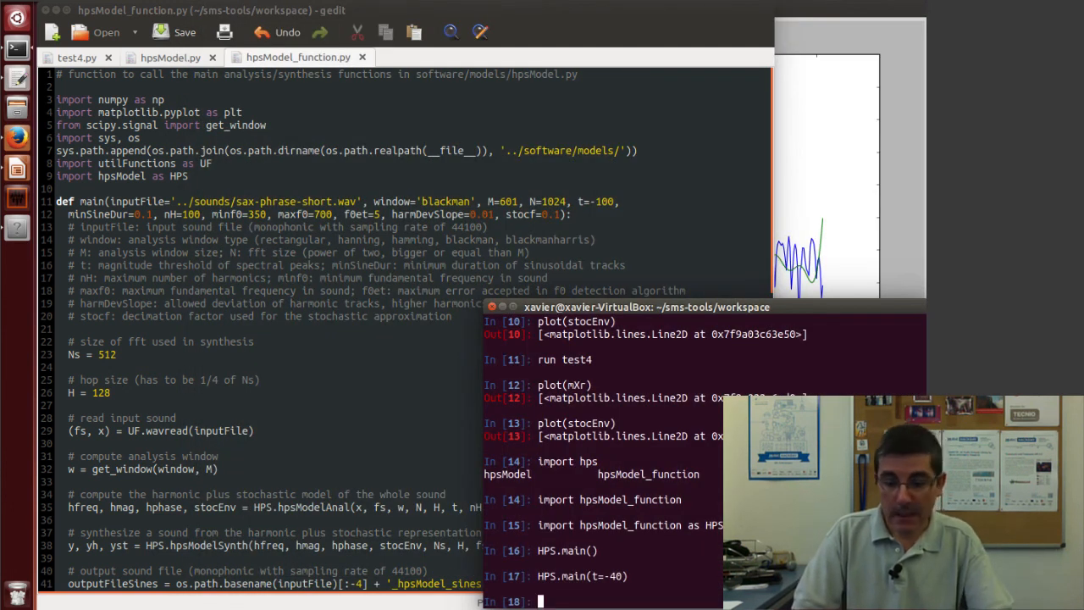
Step: Enter HPS.main(t=-40) and open Impress's Slide Show menu on the HPS diagram
{"action": "type", "text": "HPS.main(t=-40)"}
{"action": "type", "text": "HPS.main()"}
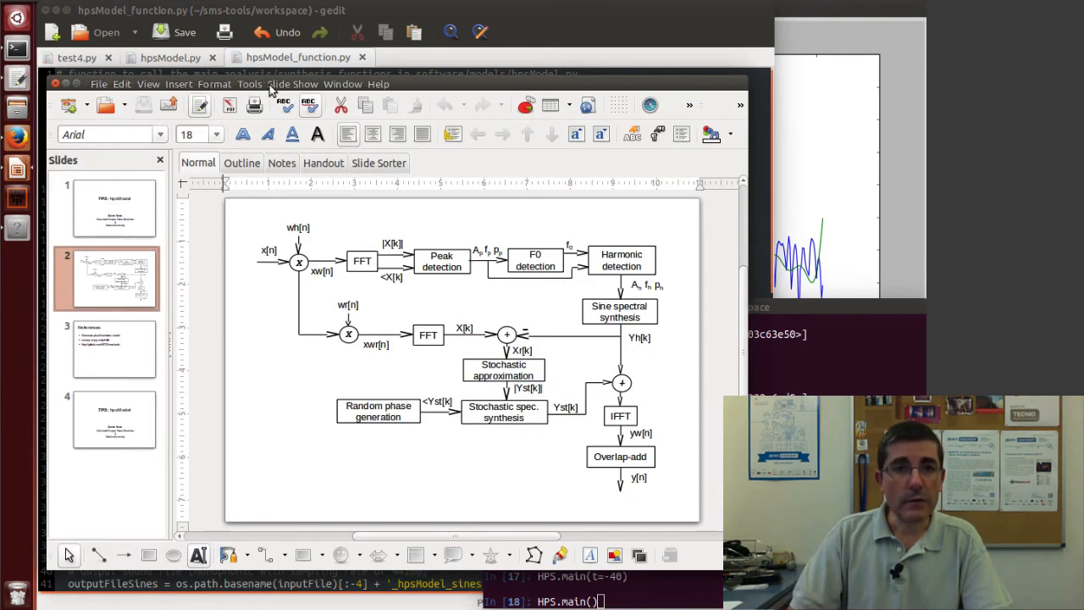
{"action": "left_click", "coordinate": [292, 84]}
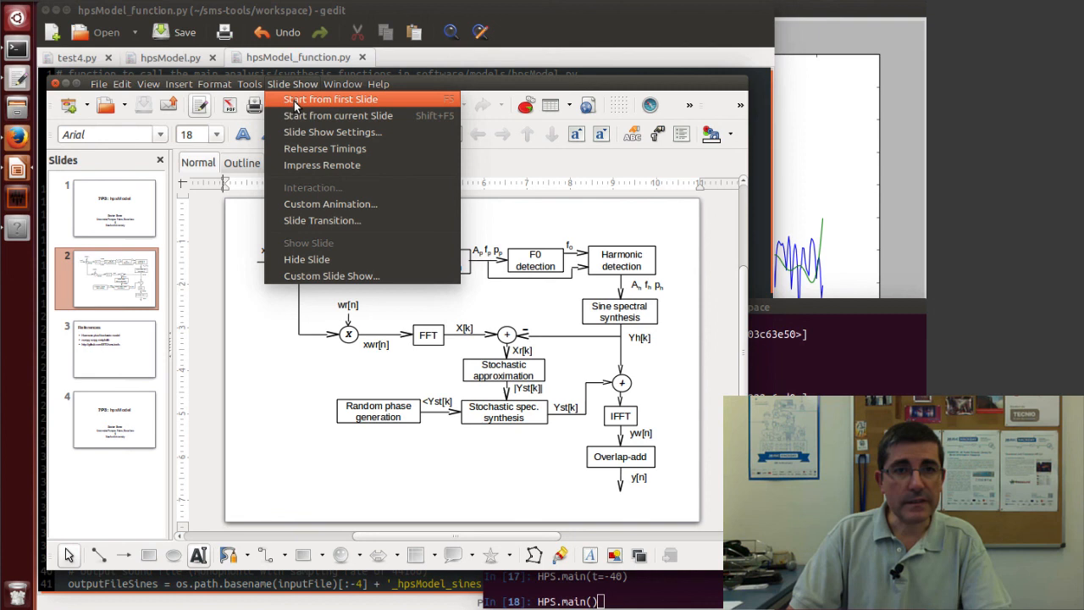